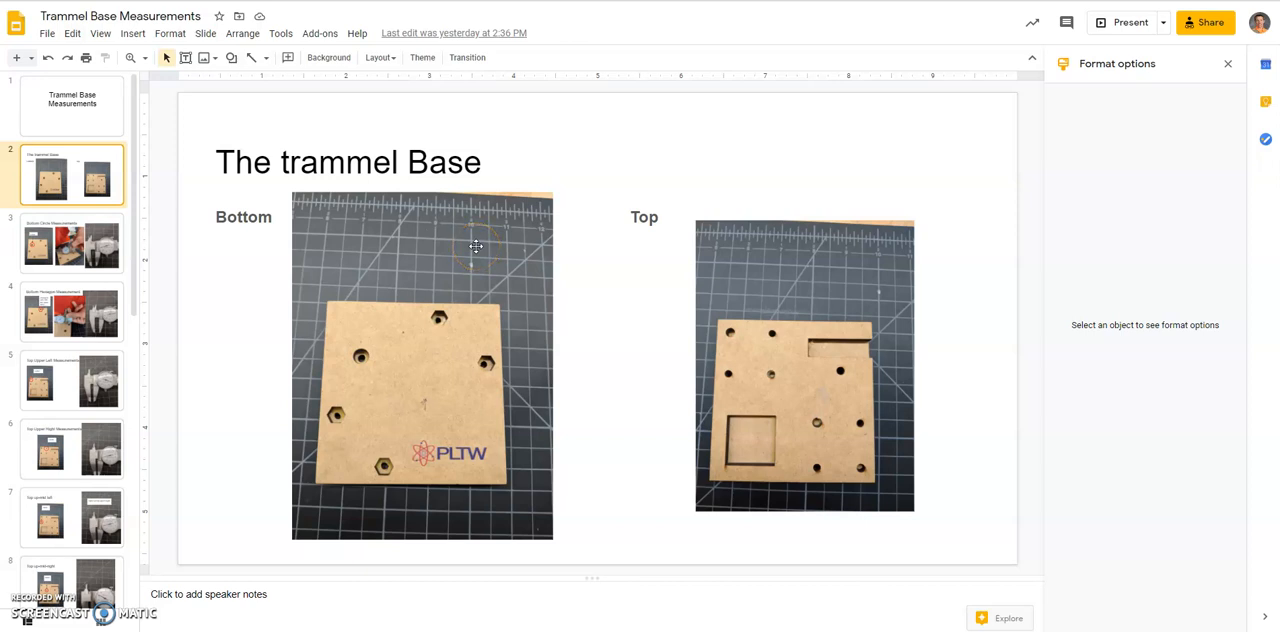
{"action": "mouse_move", "coordinate": [508, 440]}
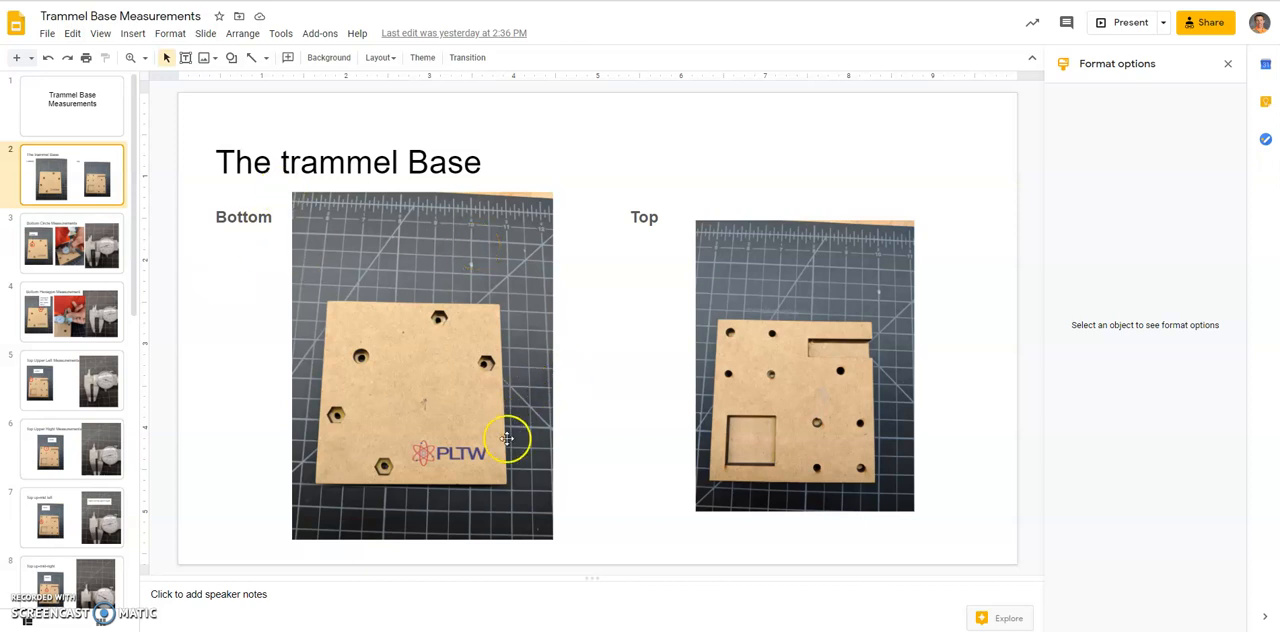
{"action": "mouse_move", "coordinate": [870, 388]}
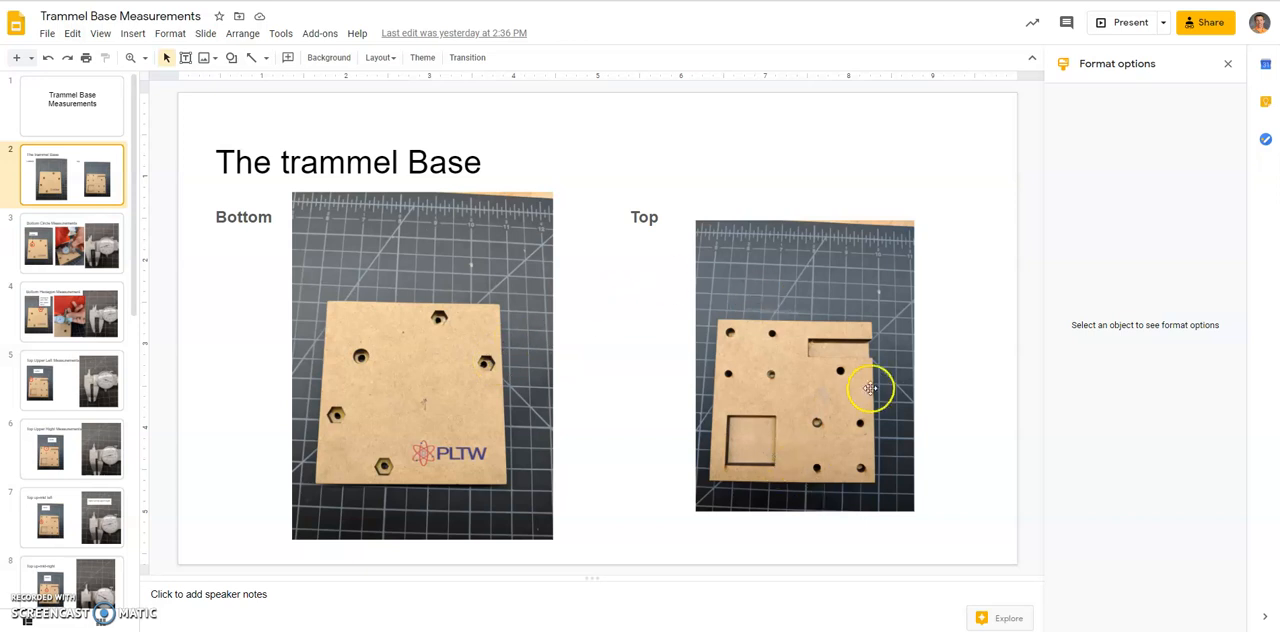
{"action": "mouse_move", "coordinate": [432, 374]}
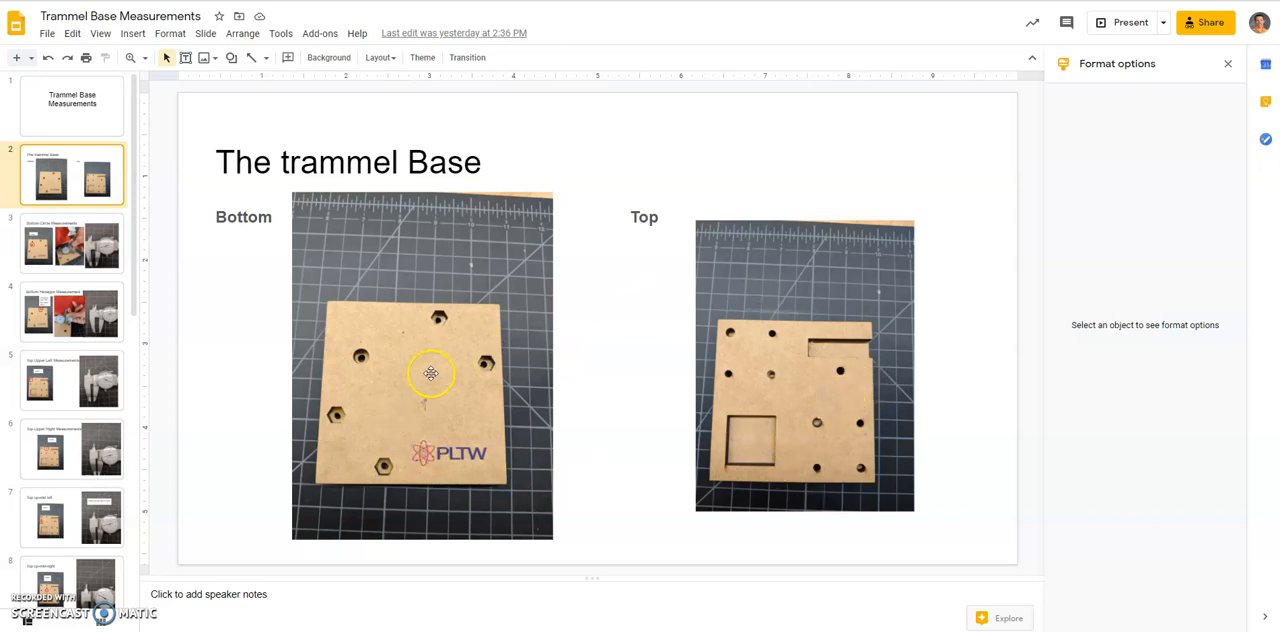
{"action": "mouse_move", "coordinate": [410, 352]}
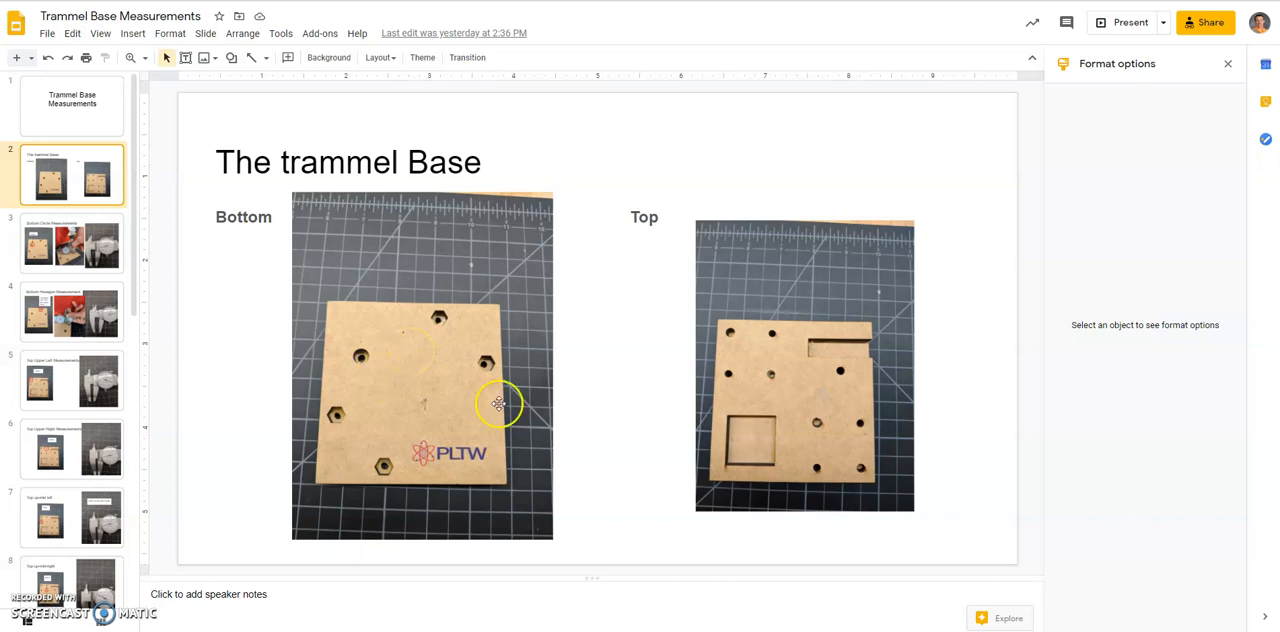
{"action": "mouse_move", "coordinate": [378, 364]}
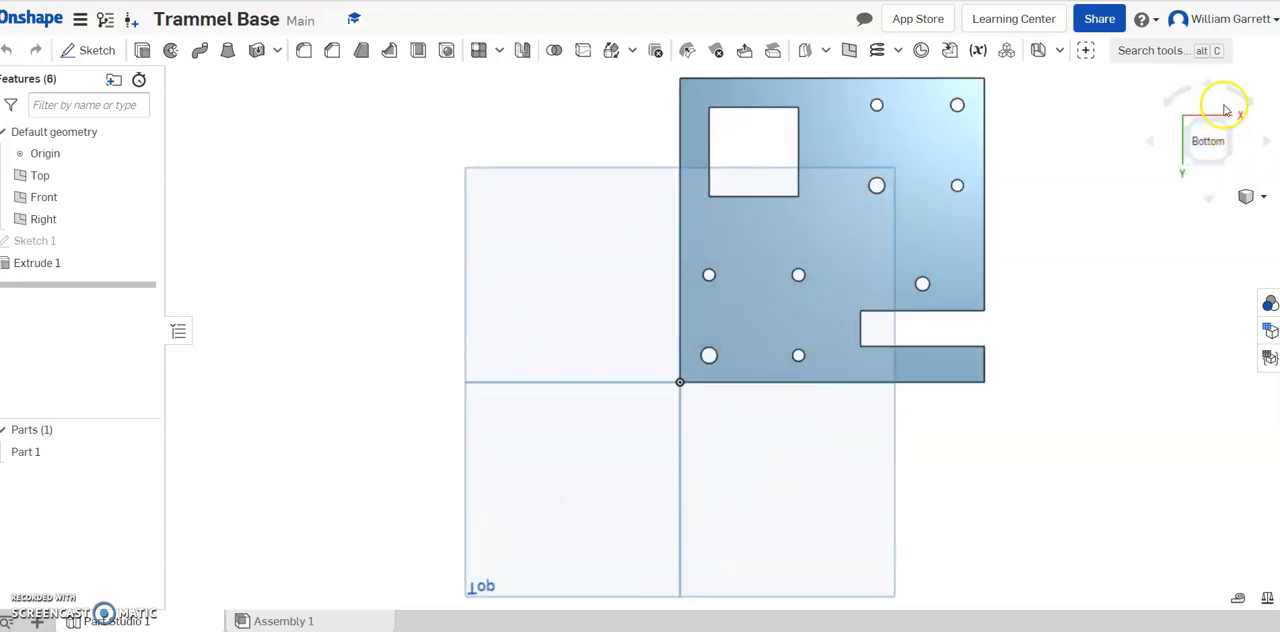
- Flip the view from Bottom to Top to see the plate's other side
{"action": "left_click_drag", "start_coordinate": [1224, 110], "coordinate": [1168, 104]}
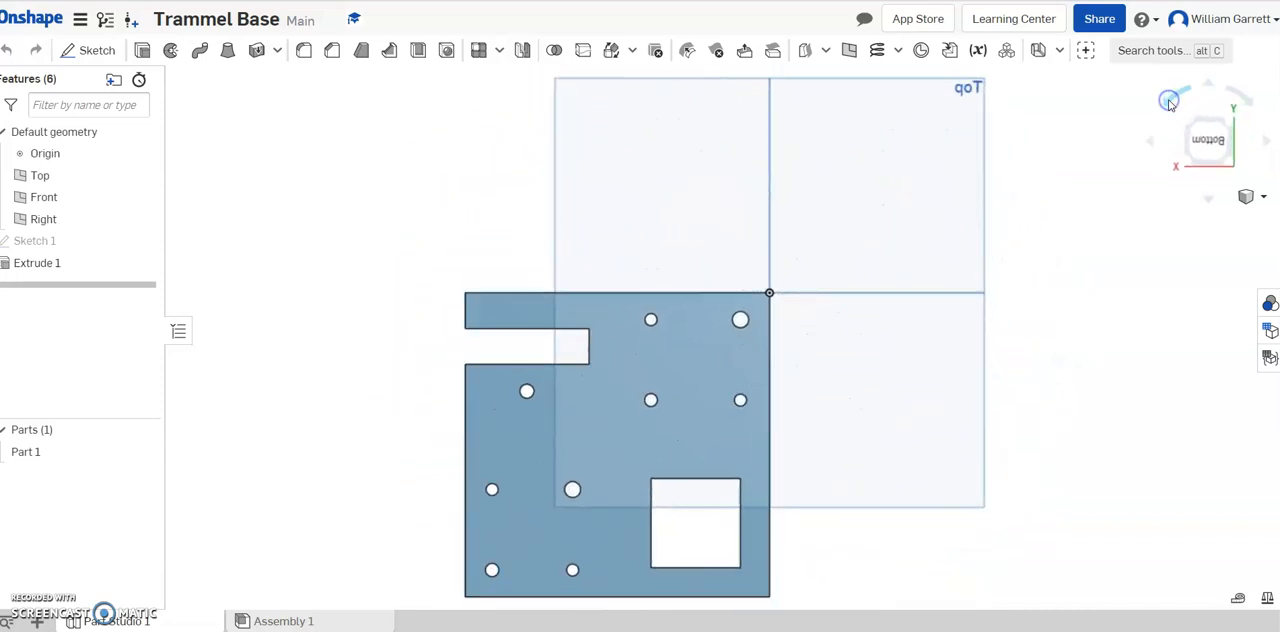
{"action": "mouse_move", "coordinate": [1158, 112]}
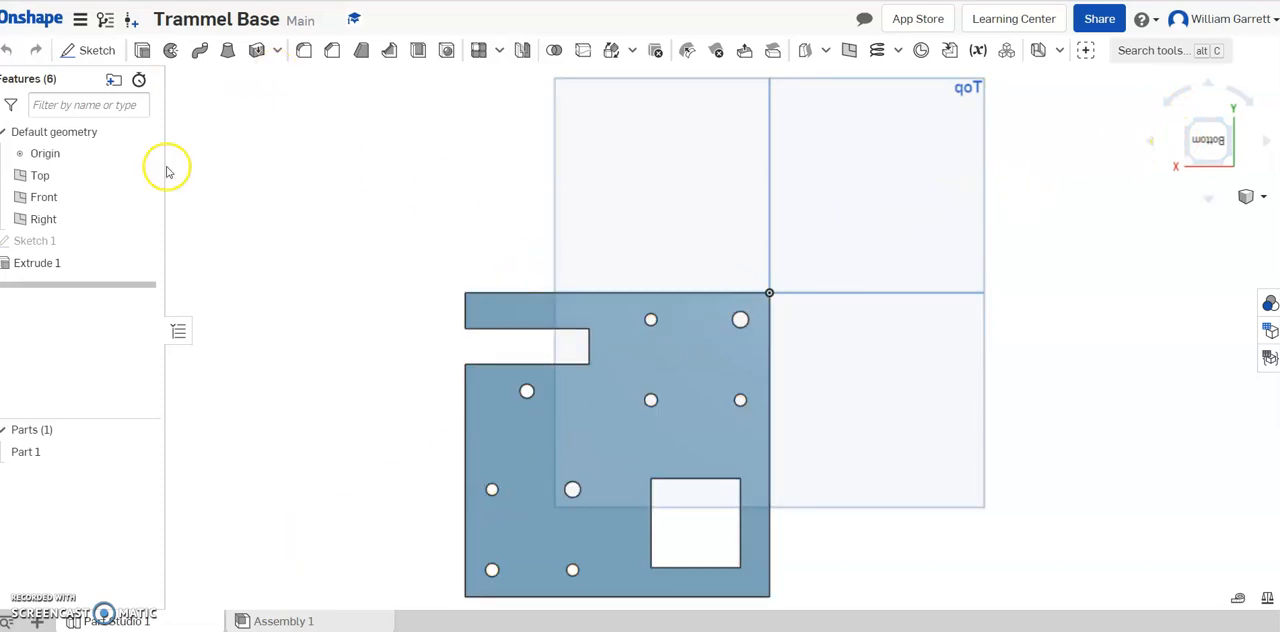
- Start Sketch 2 on the face of Extrude 1 for tracing the plate outline
{"action": "left_click", "coordinate": [96, 50]}
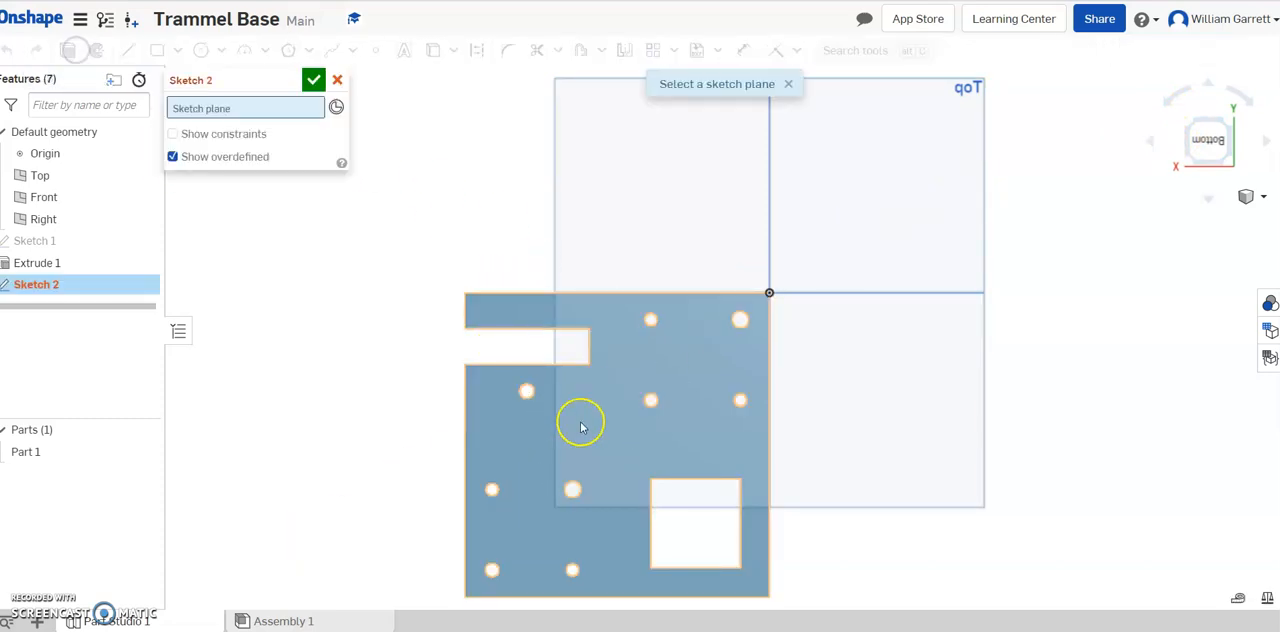
{"action": "left_click", "coordinate": [650, 440]}
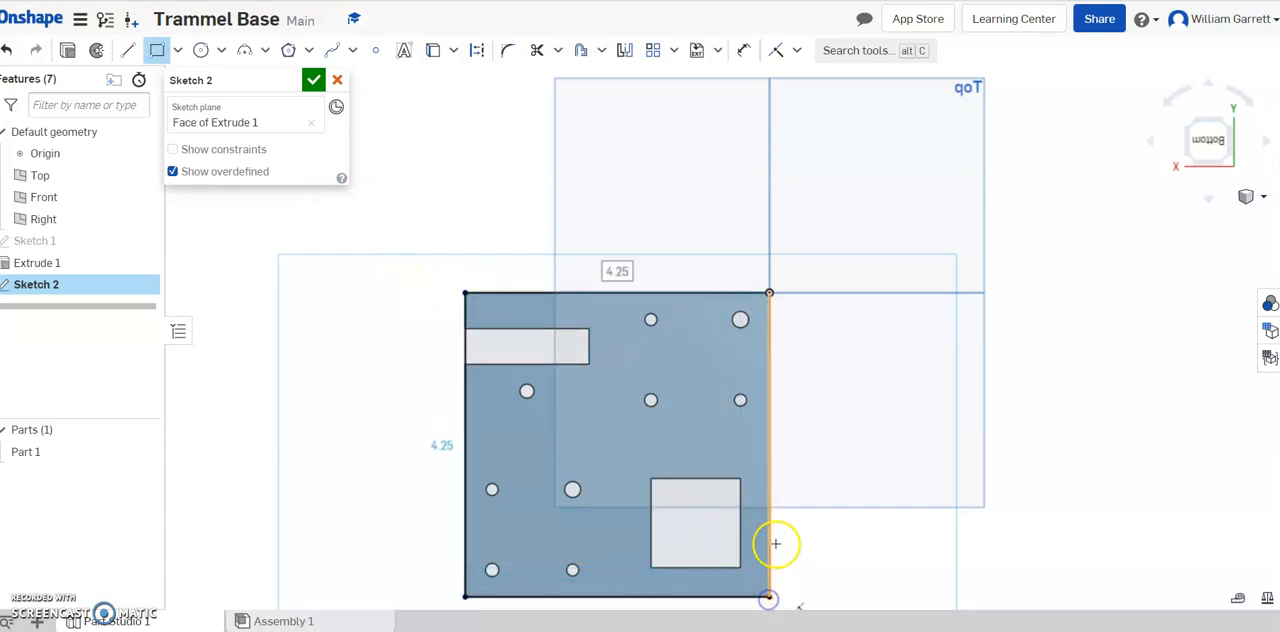
{"action": "mouse_move", "coordinate": [528, 432]}
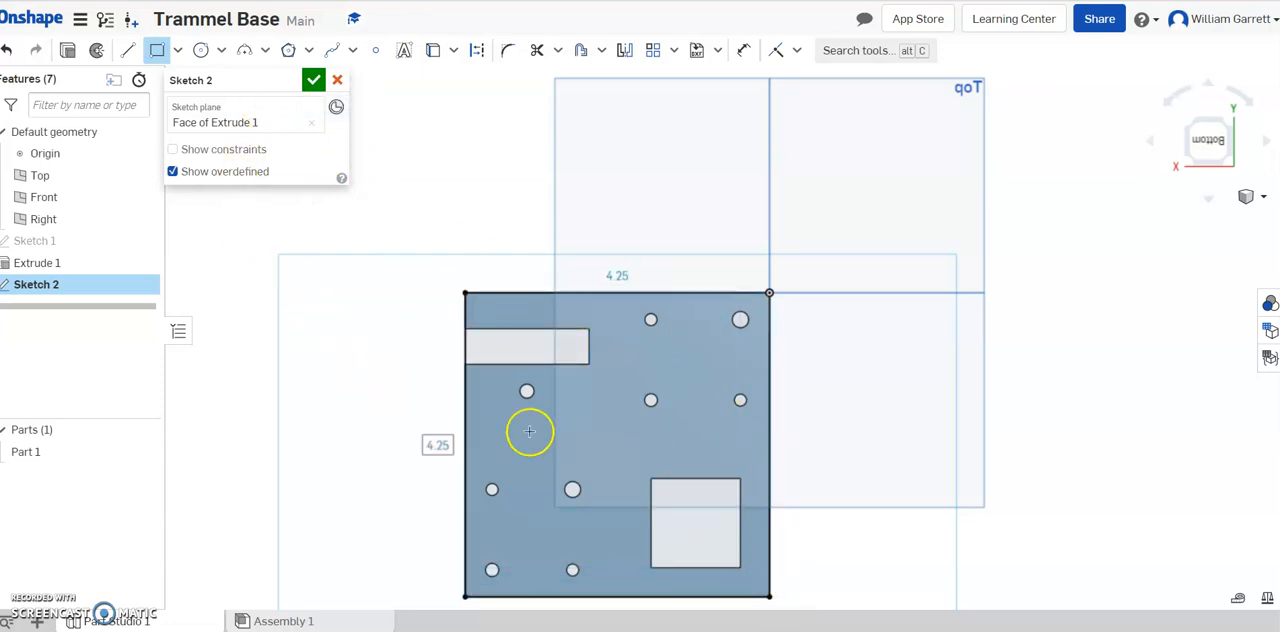
{"action": "mouse_move", "coordinate": [584, 414]}
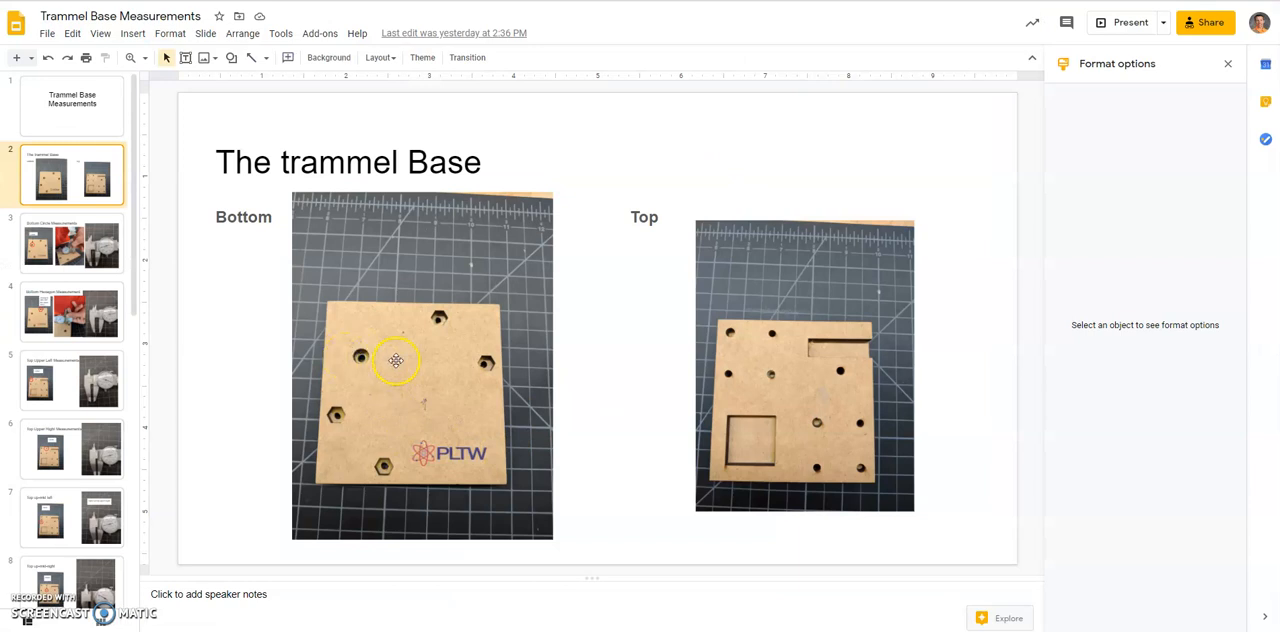
{"action": "mouse_move", "coordinate": [828, 372]}
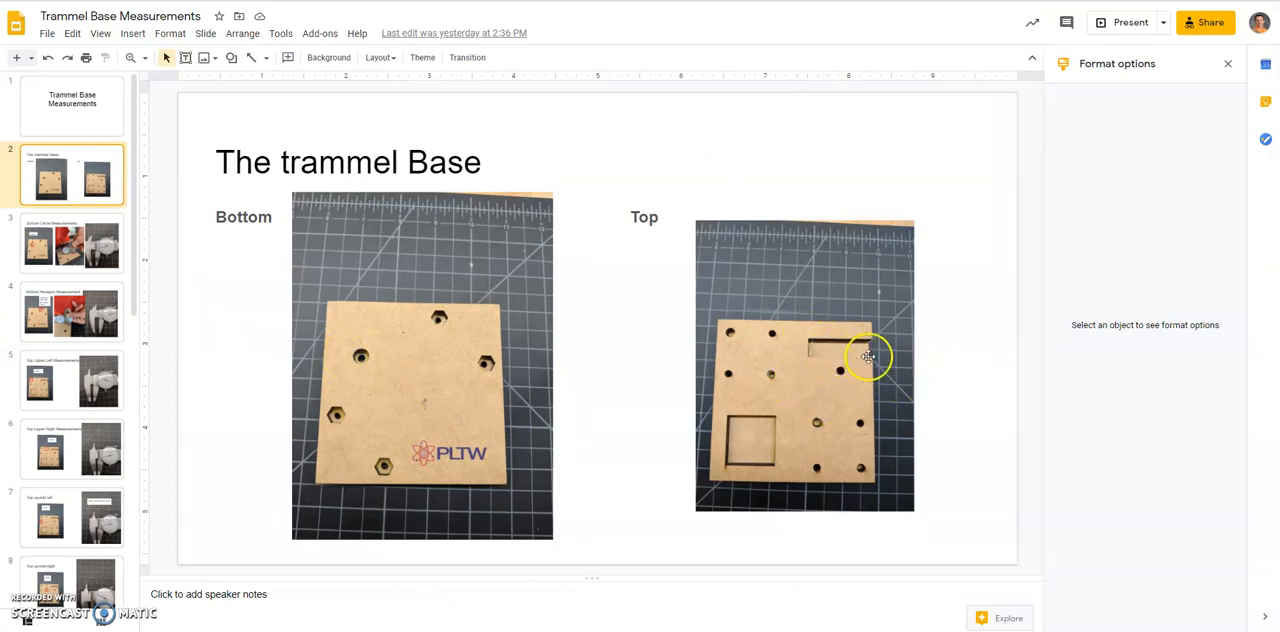
{"action": "mouse_move", "coordinate": [832, 380]}
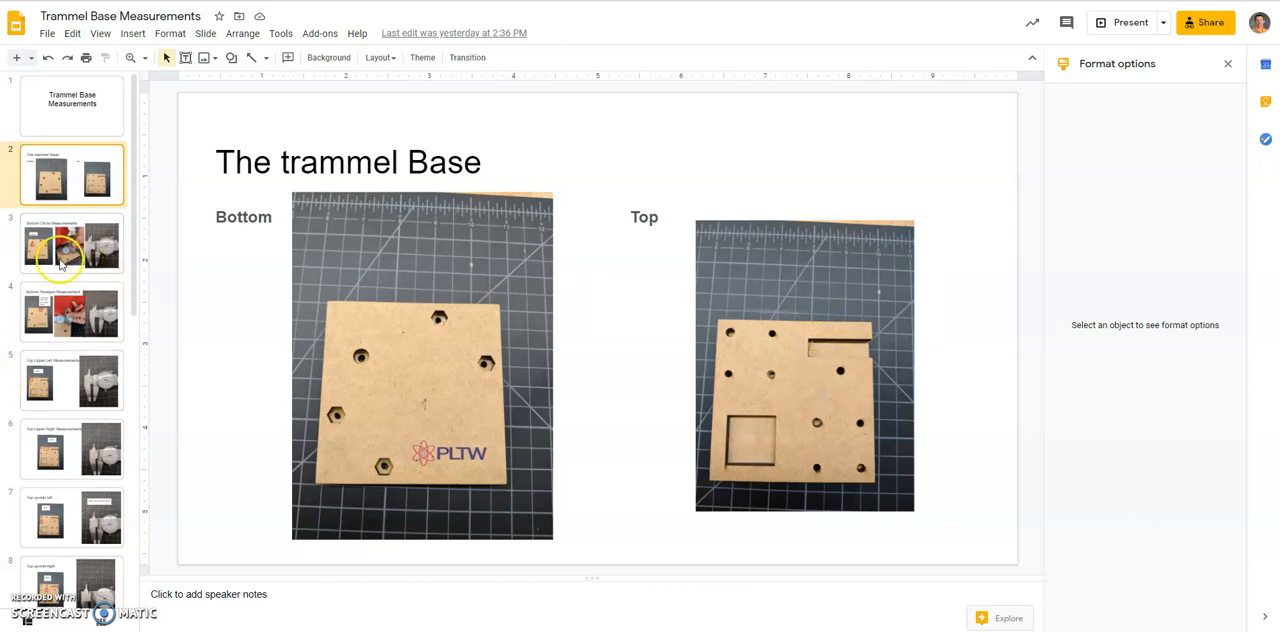
- Show slide 3 with the bottom circle caliper measurements
{"action": "left_click", "coordinate": [72, 244]}
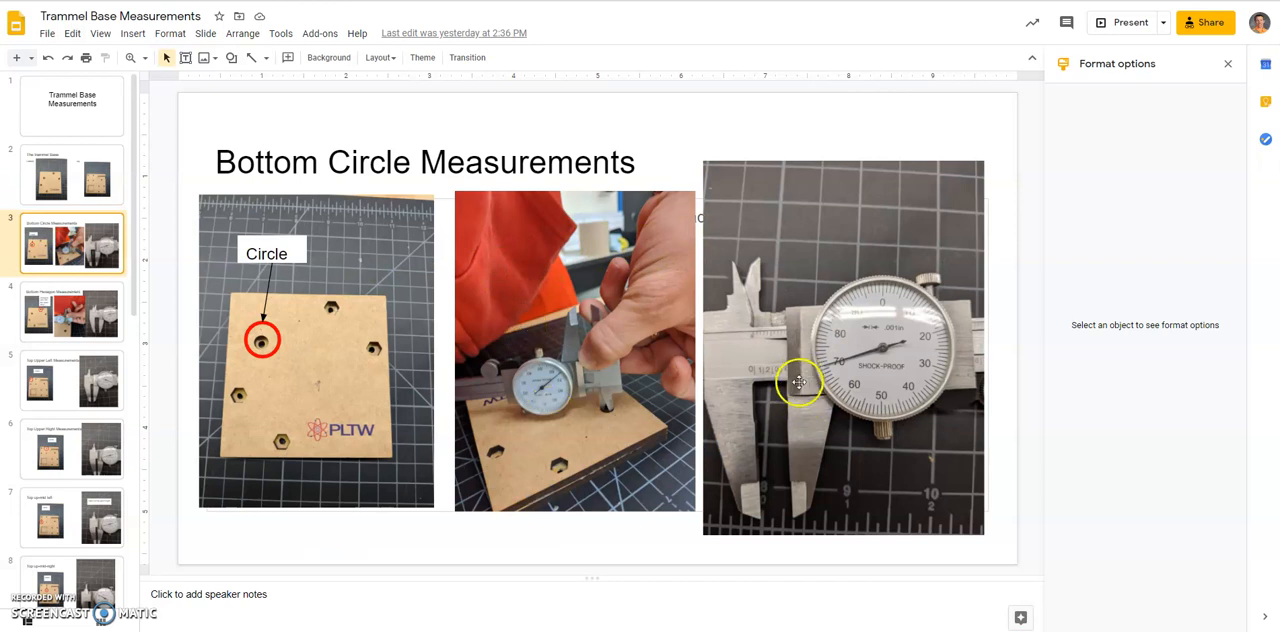
{"action": "mouse_move", "coordinate": [780, 380]}
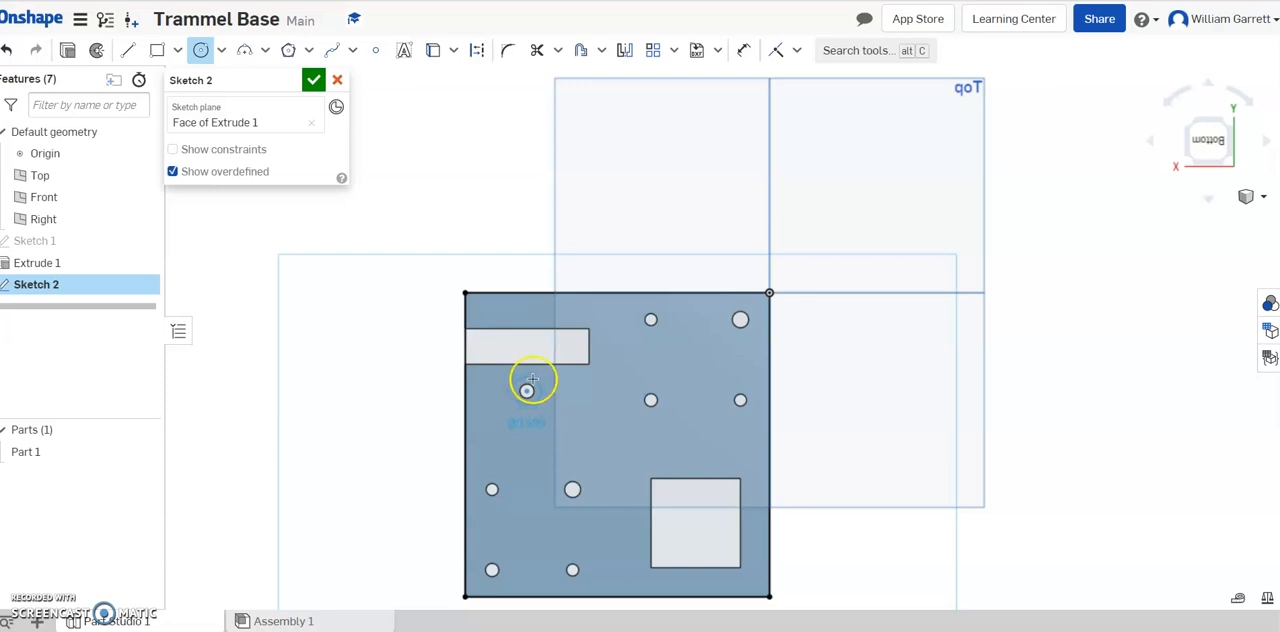
- Dimension the left-side circle's diameter, entering 0.370
{"action": "left_click", "coordinate": [528, 392]}
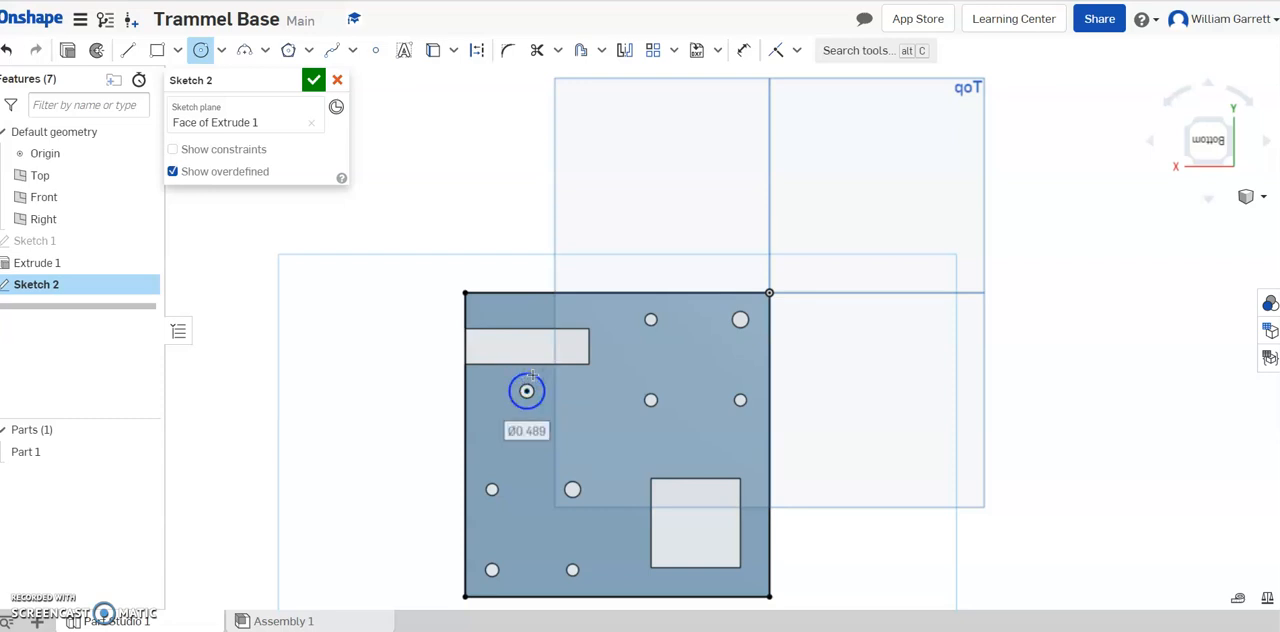
{"action": "type", "text": "370"}
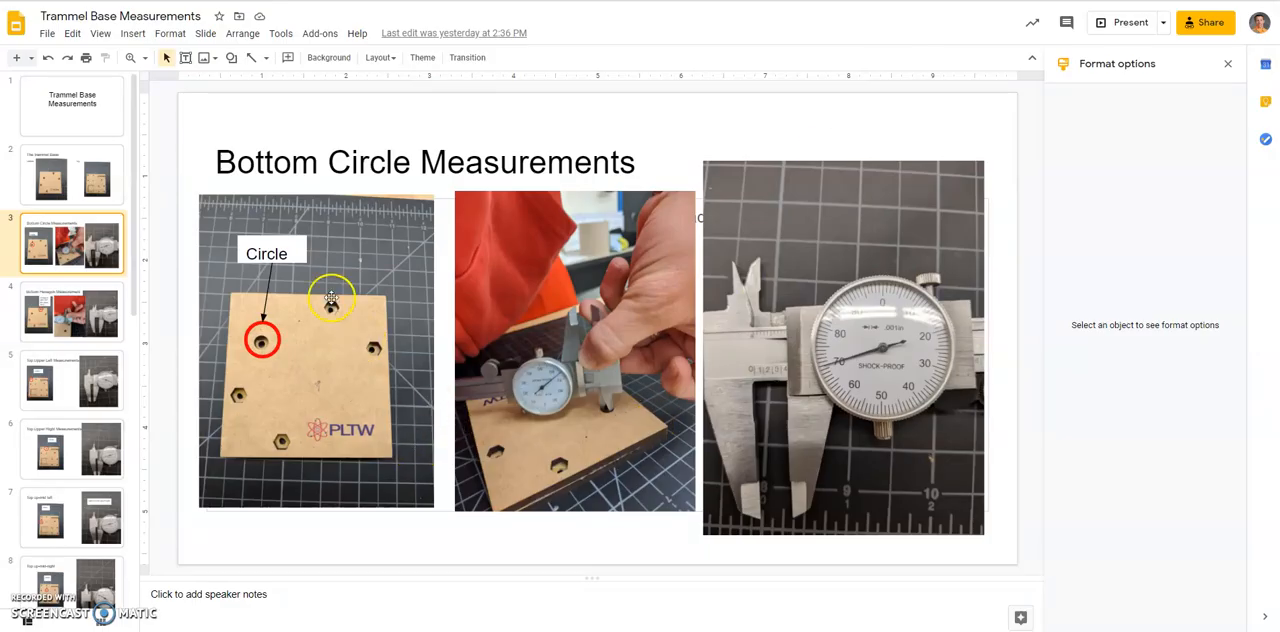
- Return to slide 2 with the trammel base bottom and top photos
{"action": "left_click", "coordinate": [72, 174]}
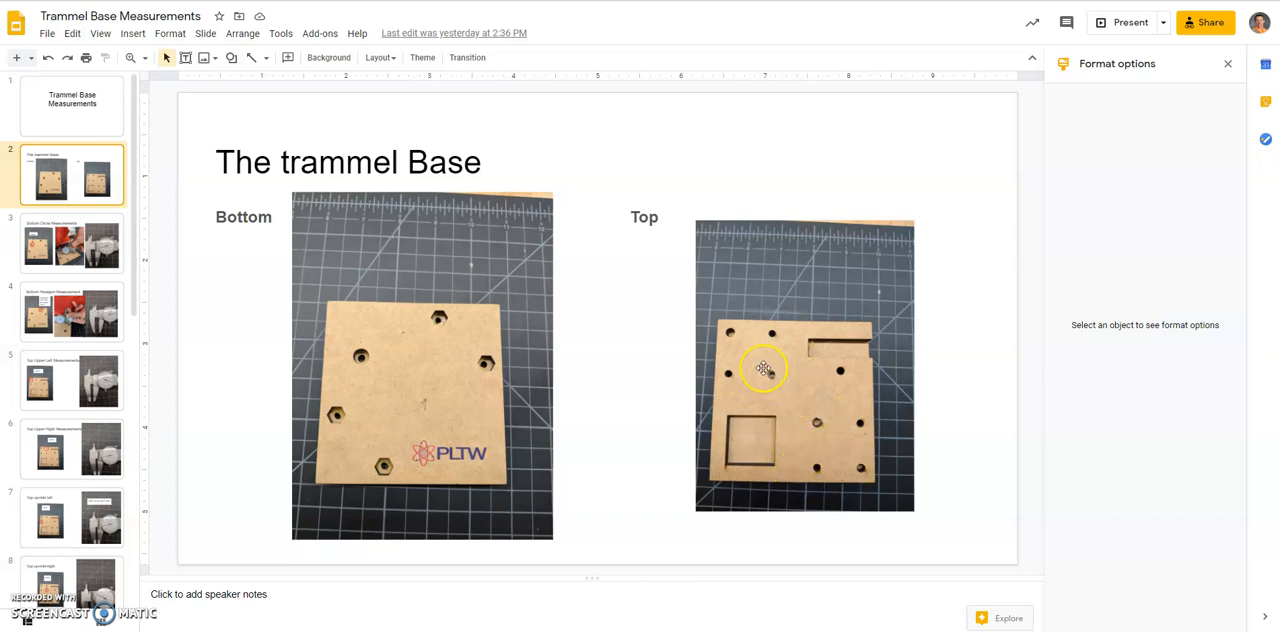
{"action": "mouse_move", "coordinate": [768, 348]}
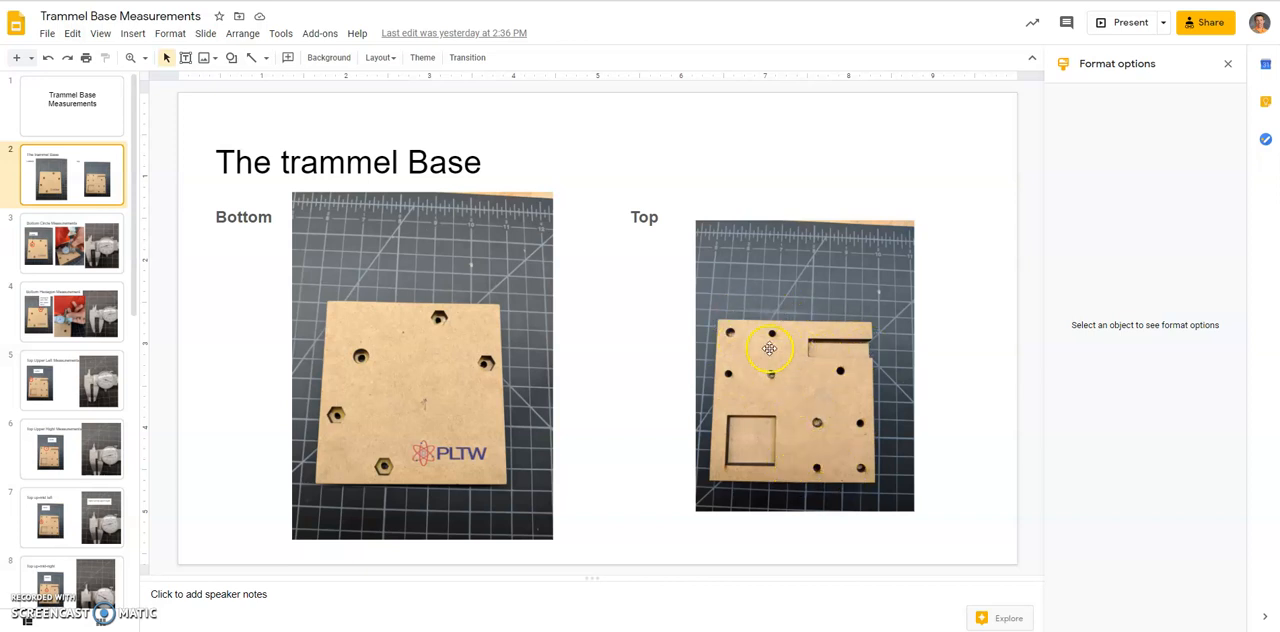
{"action": "mouse_move", "coordinate": [778, 338]}
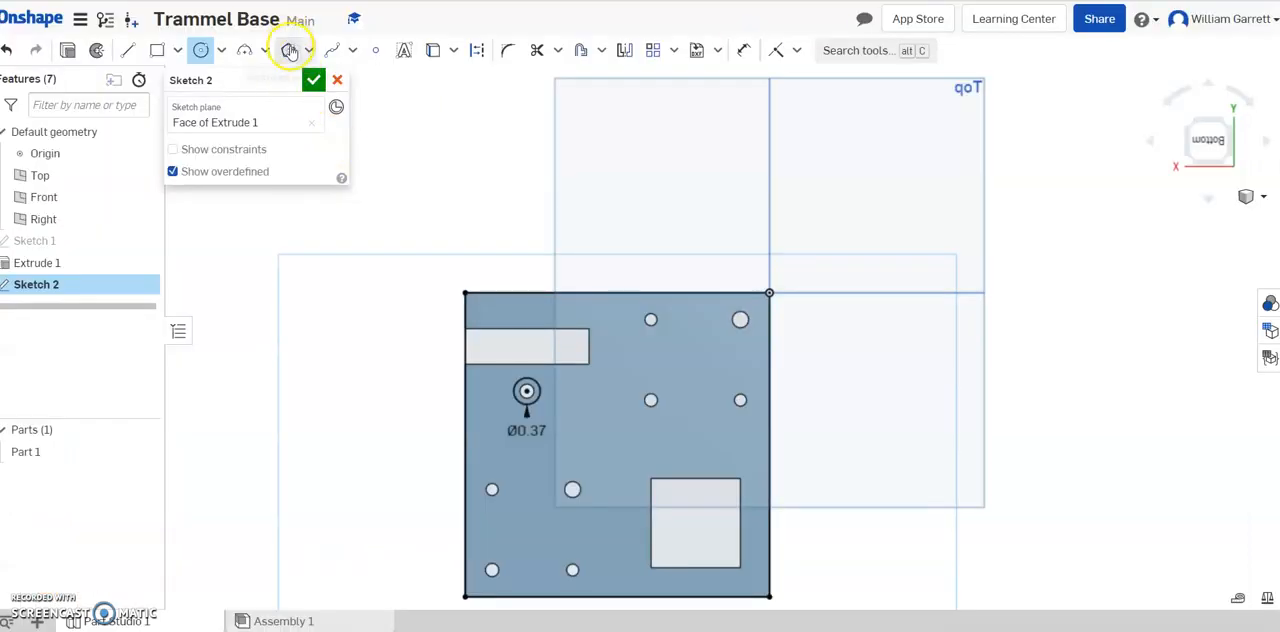
- Draw a circumscribed six-sided polygon centred on the top hole and edit its diameter
{"action": "left_click", "coordinate": [288, 50]}
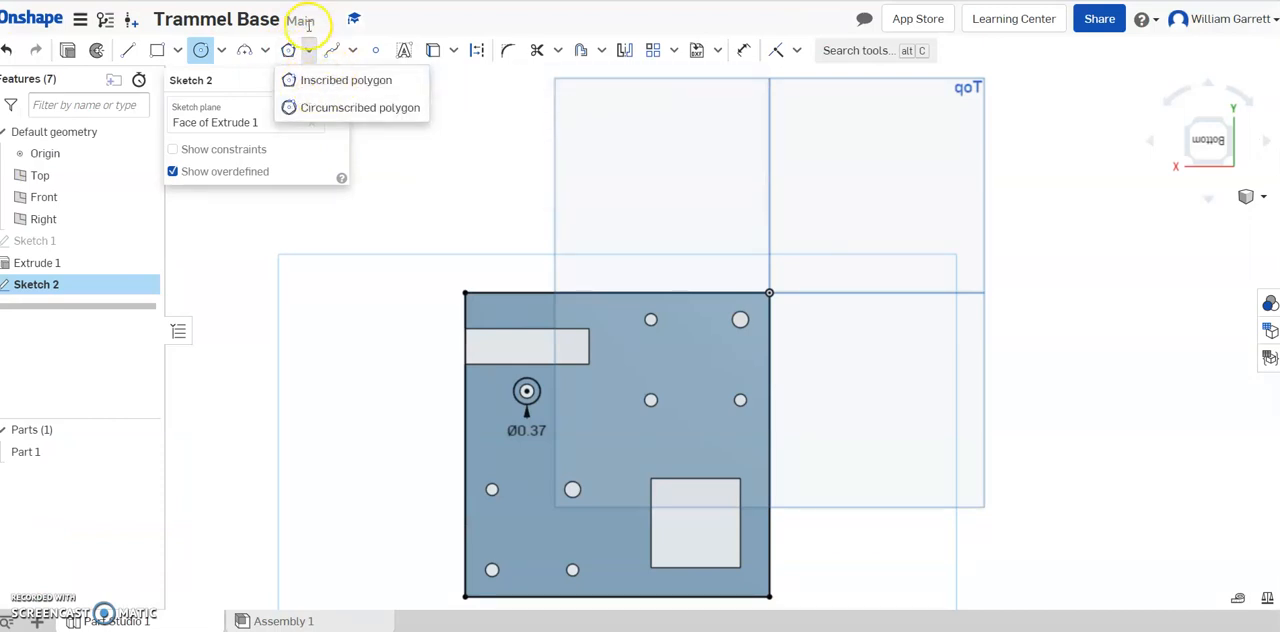
{"action": "mouse_move", "coordinate": [344, 80]}
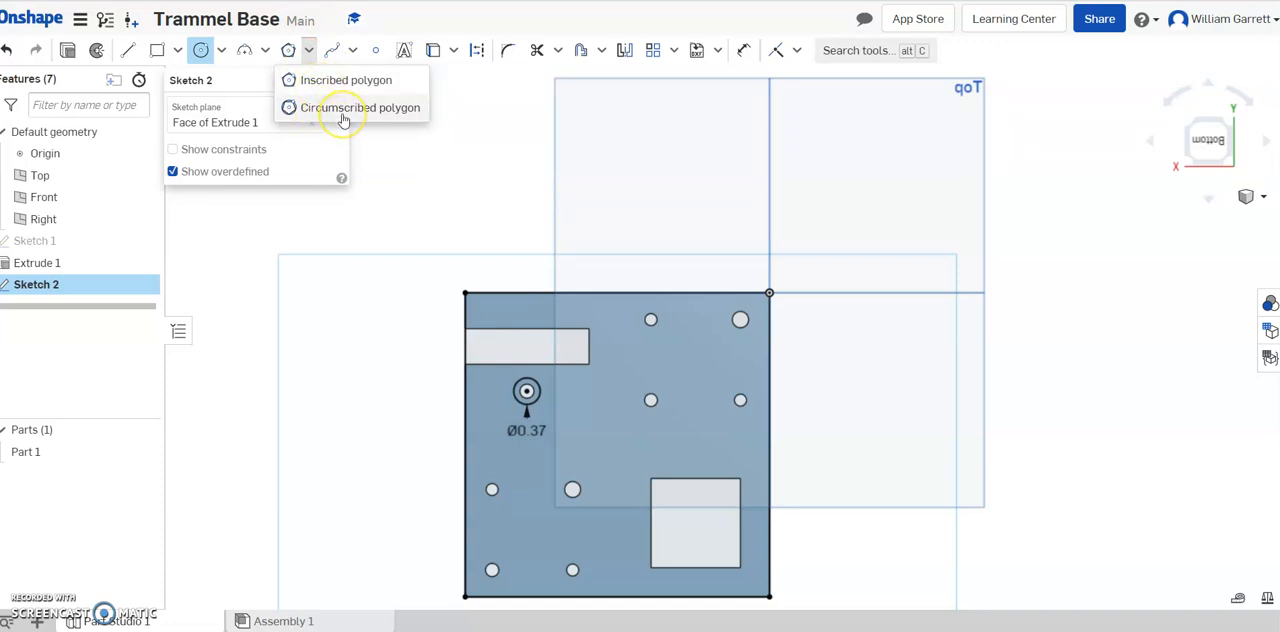
{"action": "mouse_move", "coordinate": [288, 108]}
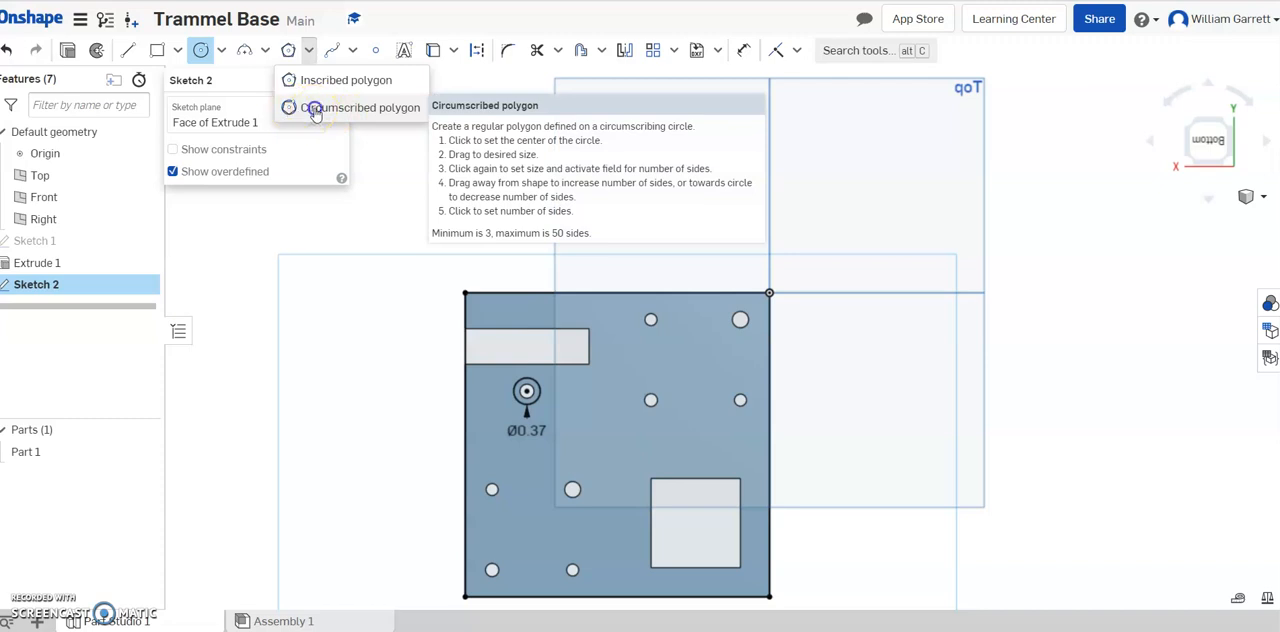
{"action": "left_click", "coordinate": [364, 106]}
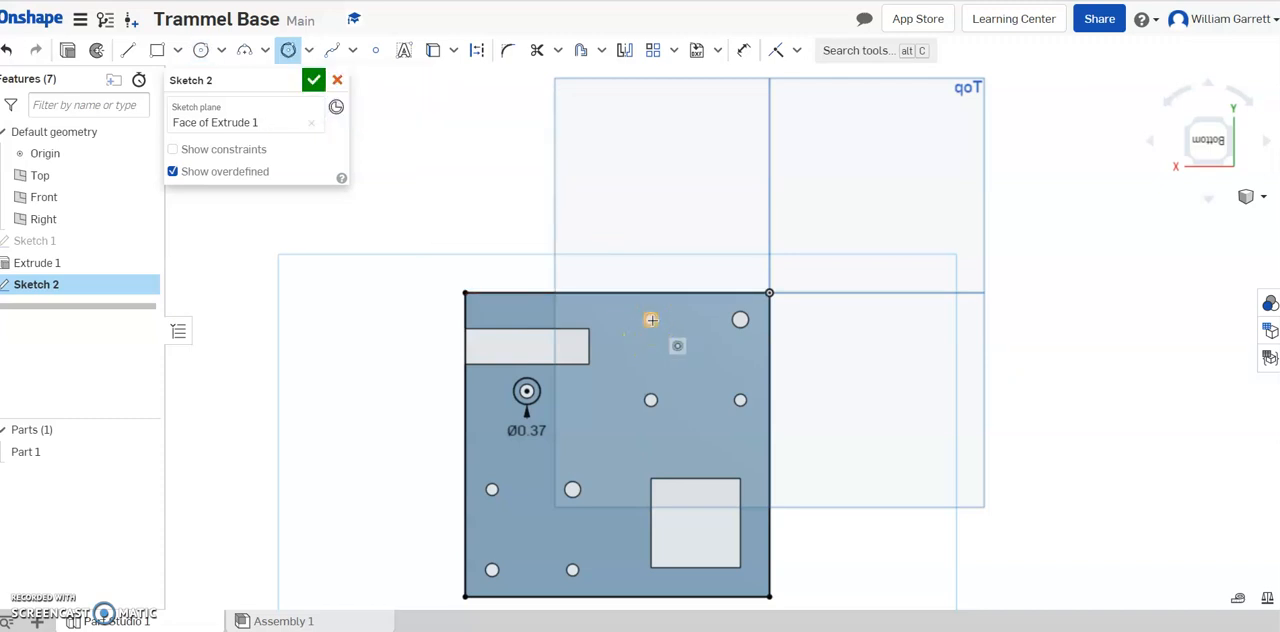
{"action": "left_click", "coordinate": [652, 320]}
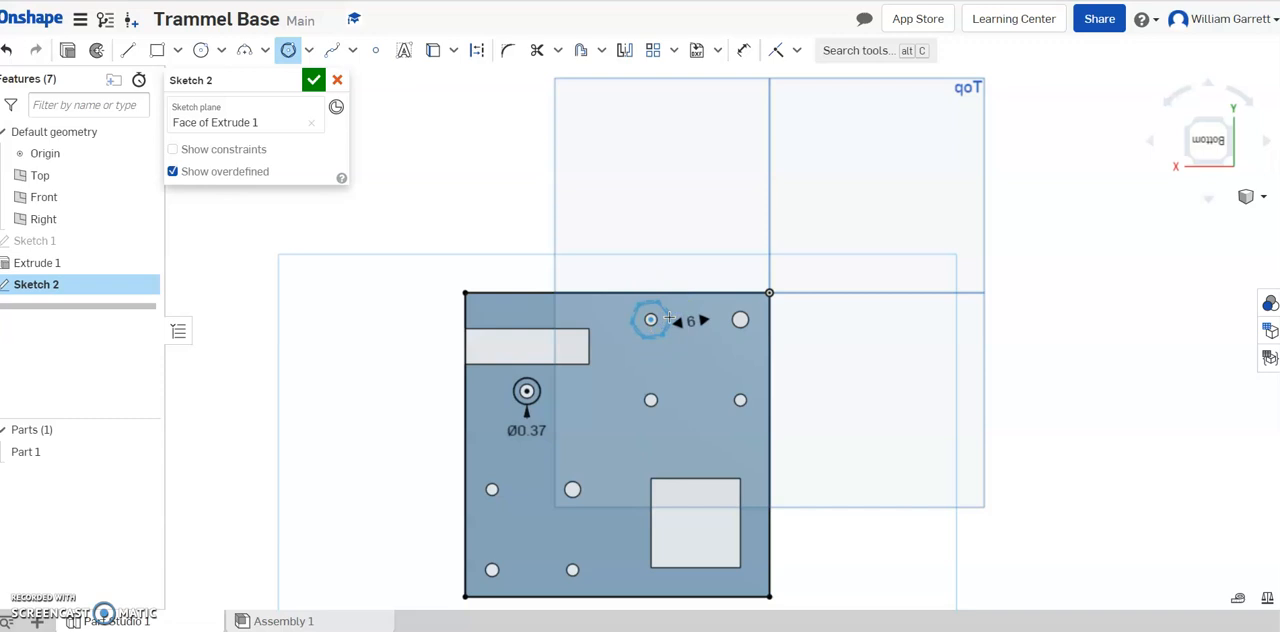
{"action": "mouse_move", "coordinate": [652, 224]}
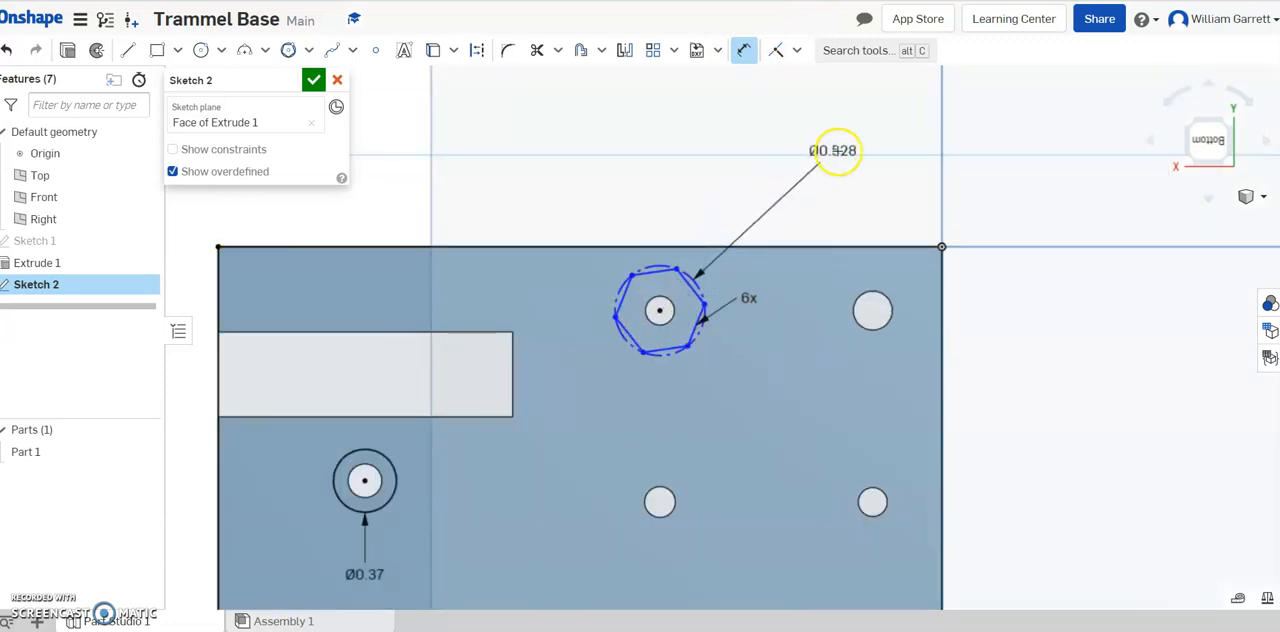
{"action": "double_click", "coordinate": [836, 150]}
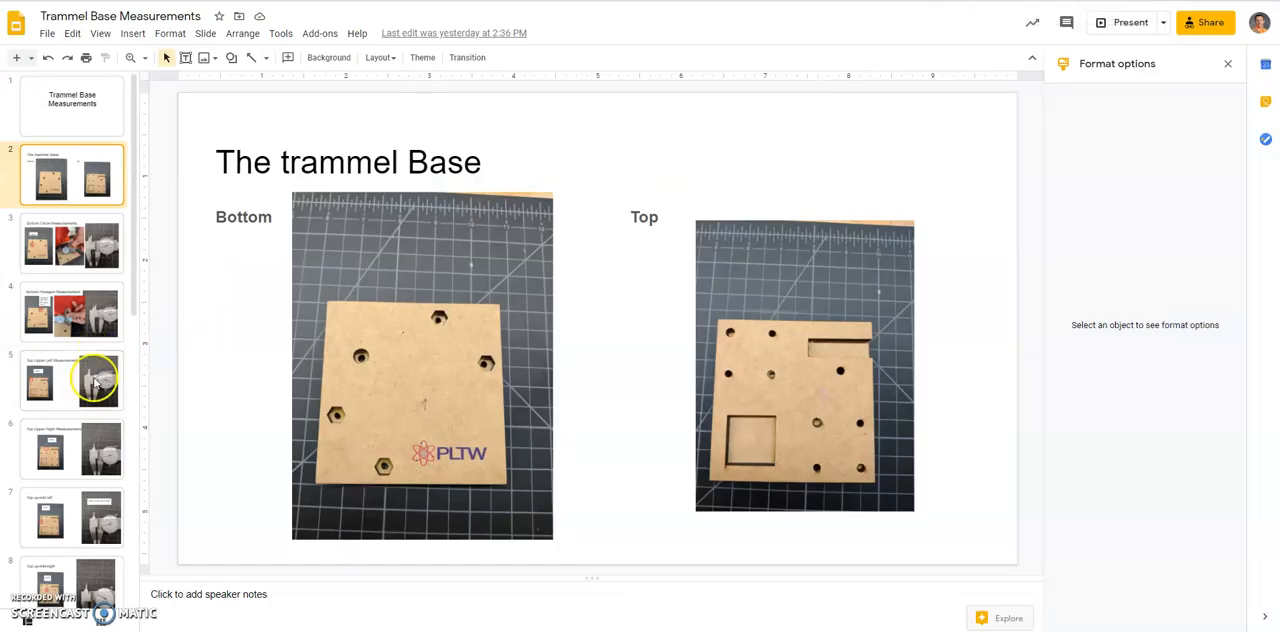
- Show the Top Upper Left Measurements slide with the circle caliper reading
{"action": "left_click", "coordinate": [72, 380]}
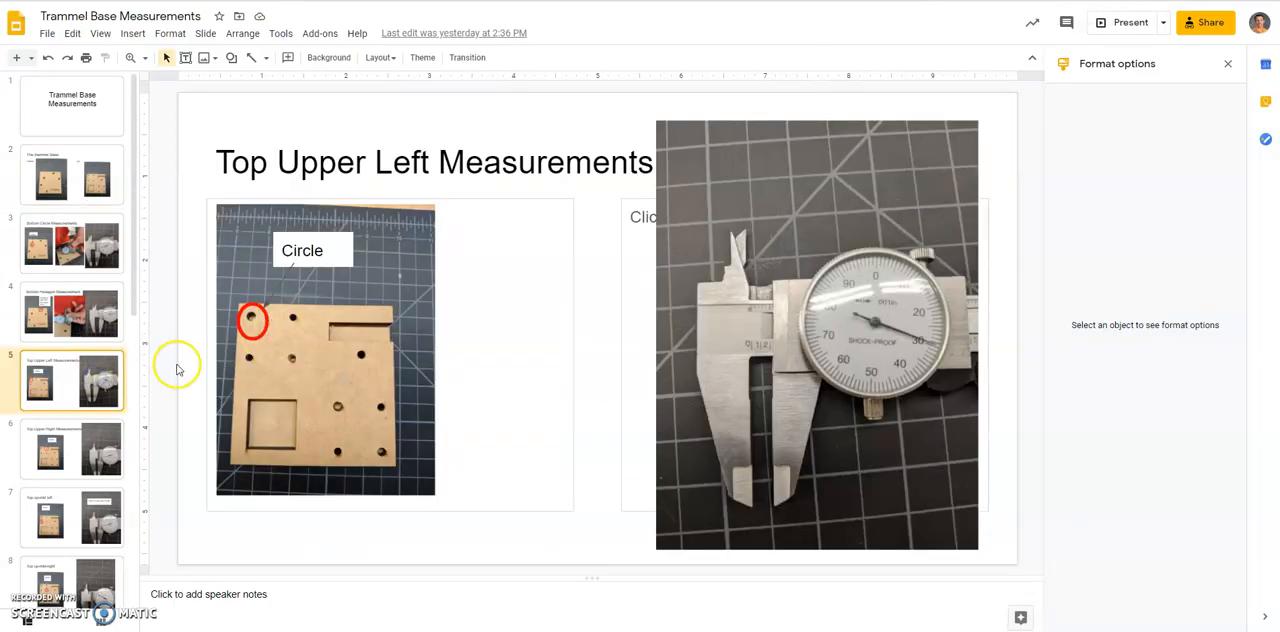
{"action": "left_click", "coordinate": [72, 312]}
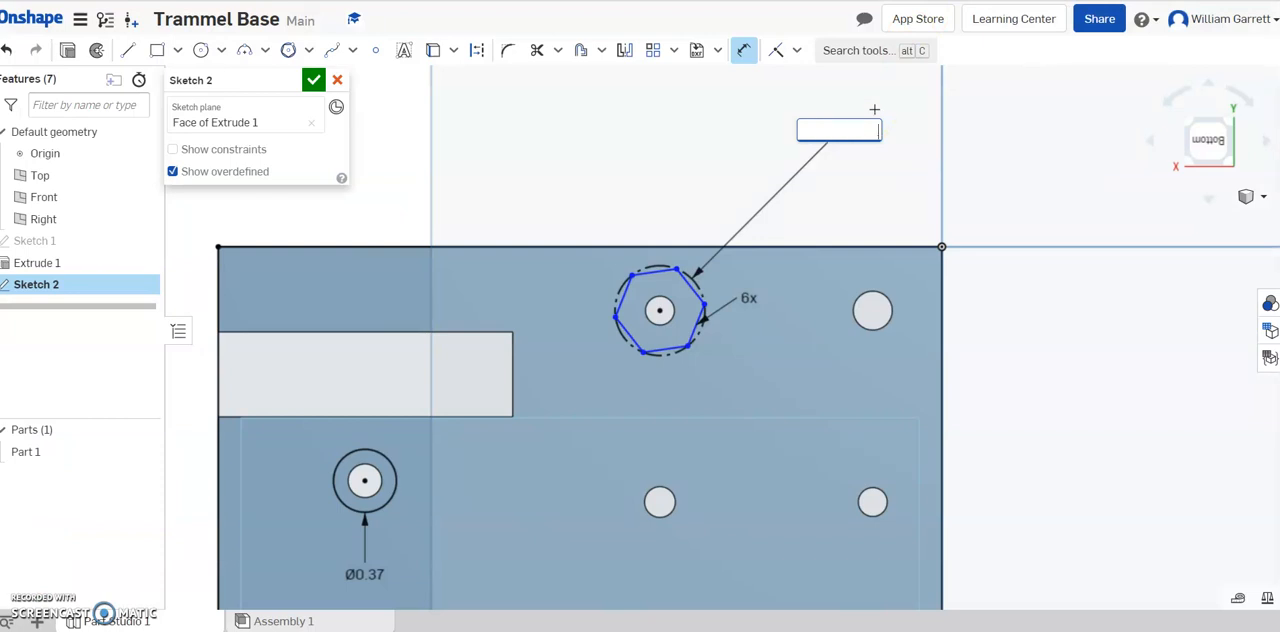
- Enter Ø0.528 as the top hexagon's diameter dimension
{"action": "type", "text": "Ø0.528"}
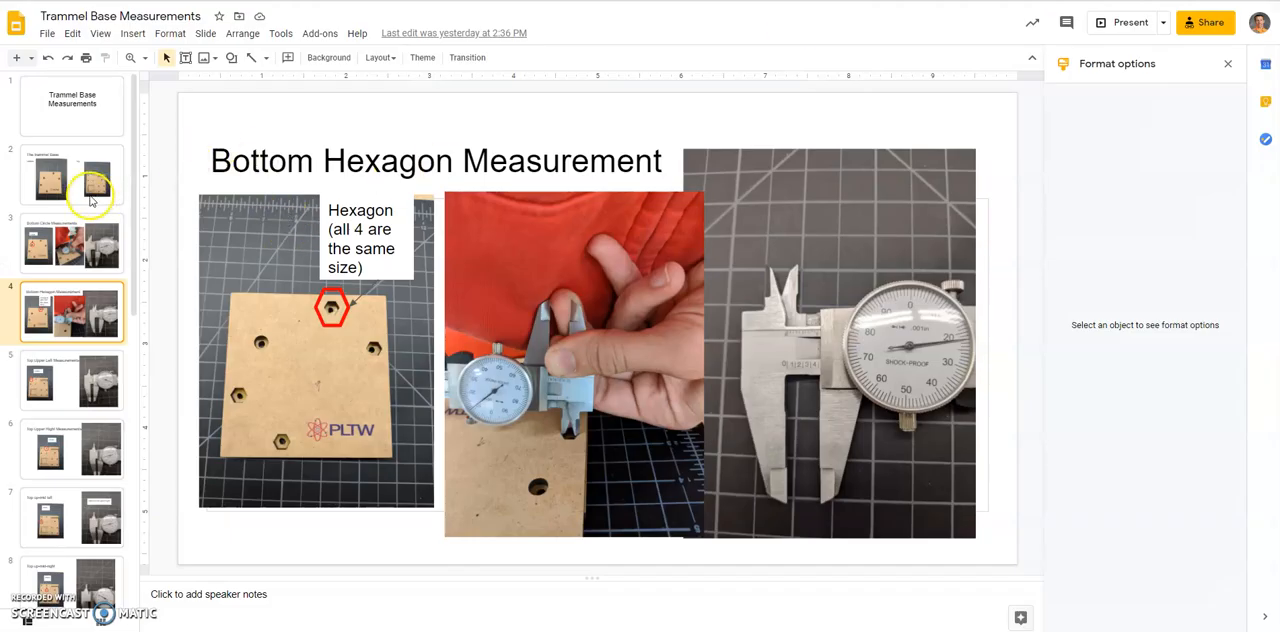
- Return to slide 2, the trammel base overview photos
{"action": "left_click", "coordinate": [72, 174]}
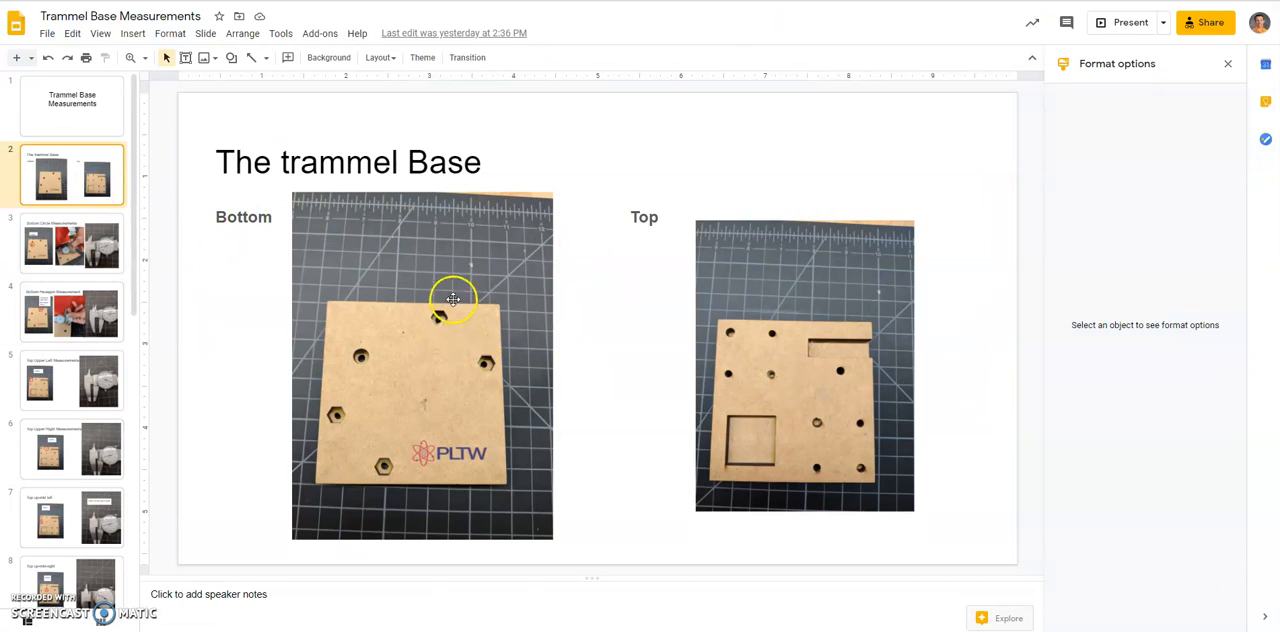
{"action": "mouse_move", "coordinate": [476, 304]}
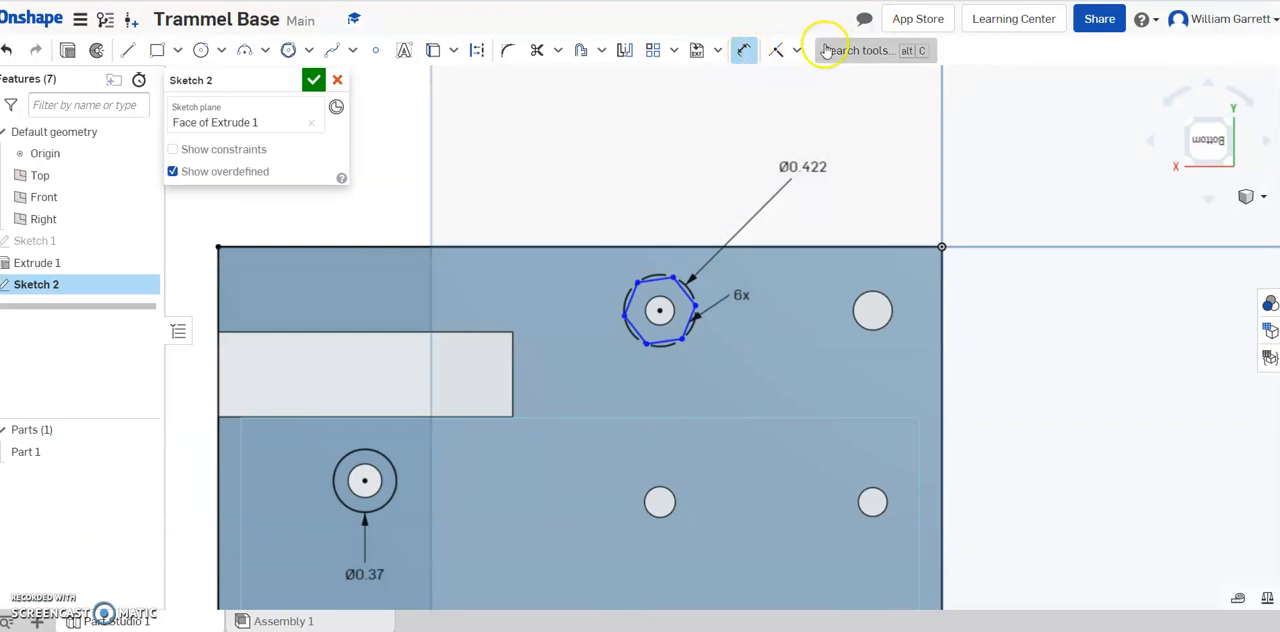
- Constrain the top hexagon's orientation so the 0.422 hexagon is fully defined
{"action": "left_click", "coordinate": [796, 50]}
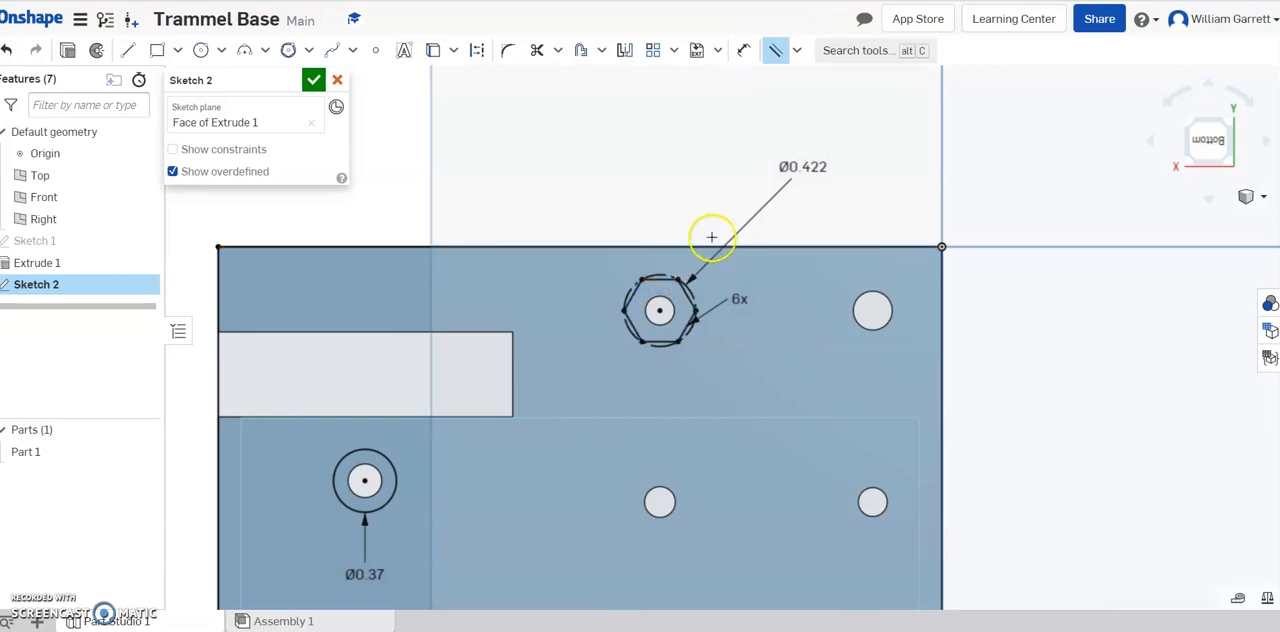
{"action": "mouse_move", "coordinate": [698, 400]}
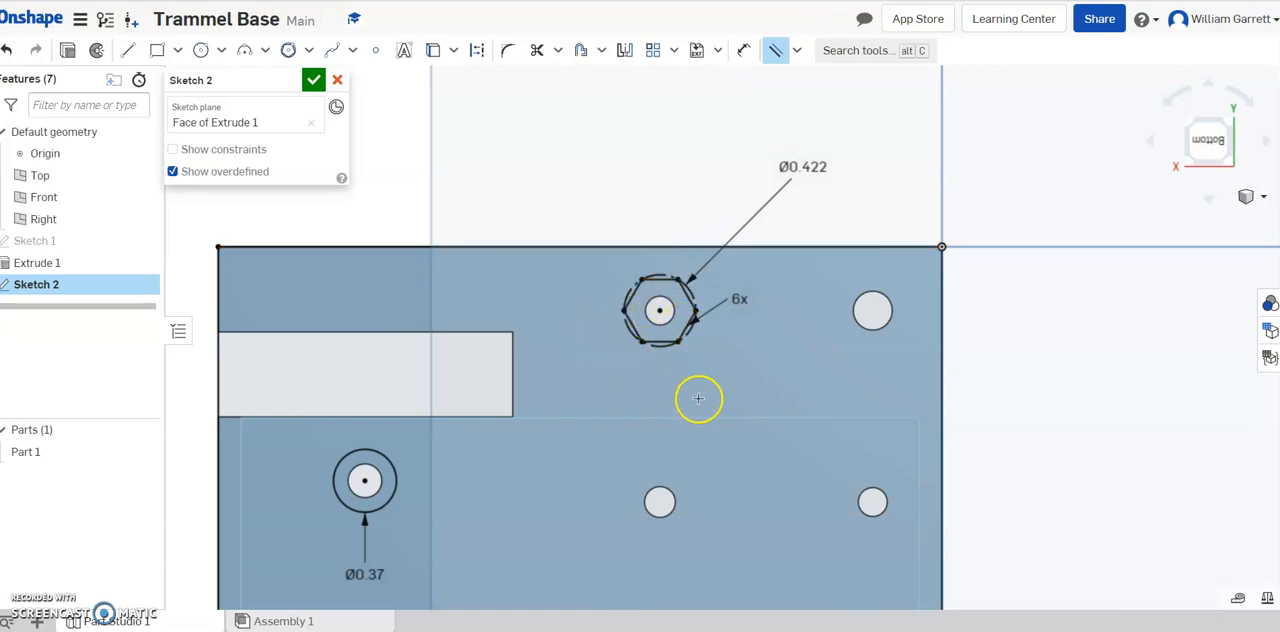
{"action": "mouse_move", "coordinate": [696, 460]}
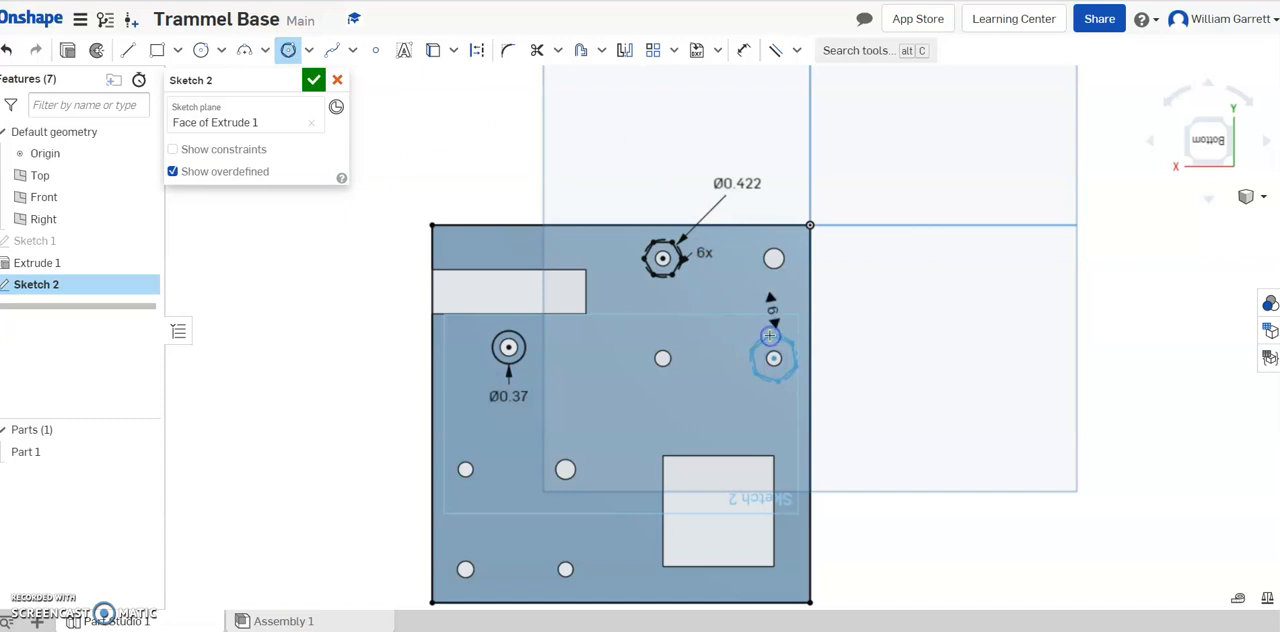
- Place a Ø0.422 hexagon on the right-side hole with its side parallel to the edge
{"action": "left_click", "coordinate": [772, 358]}
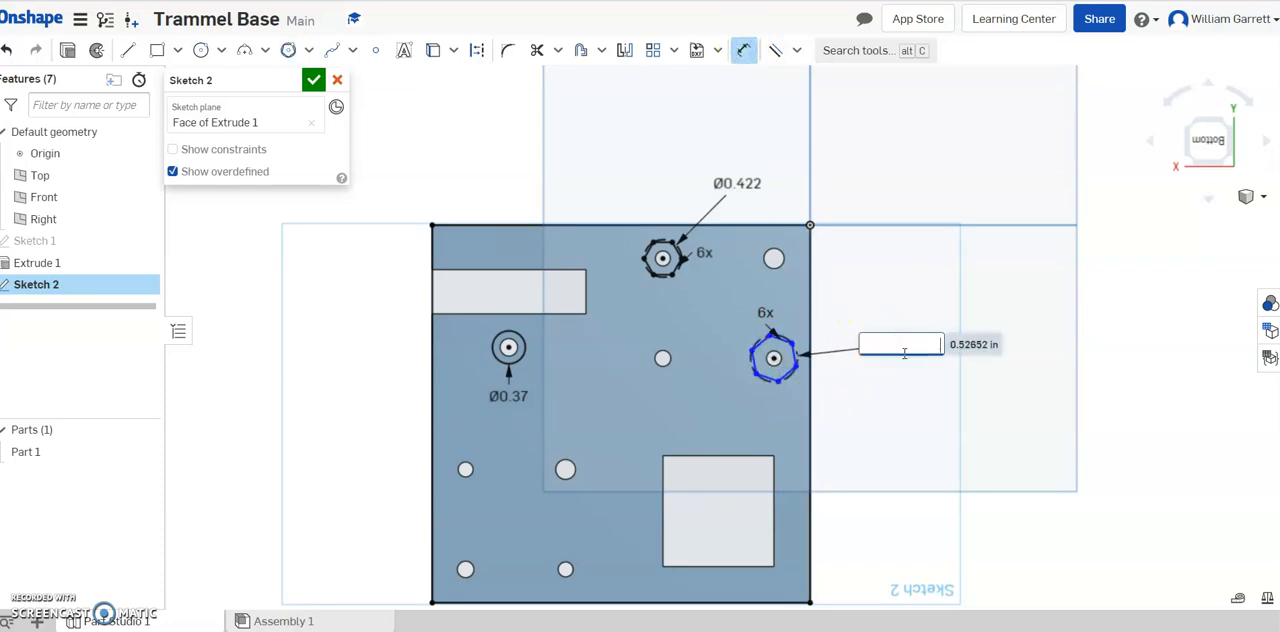
{"action": "type", "text": "Ø0.422"}
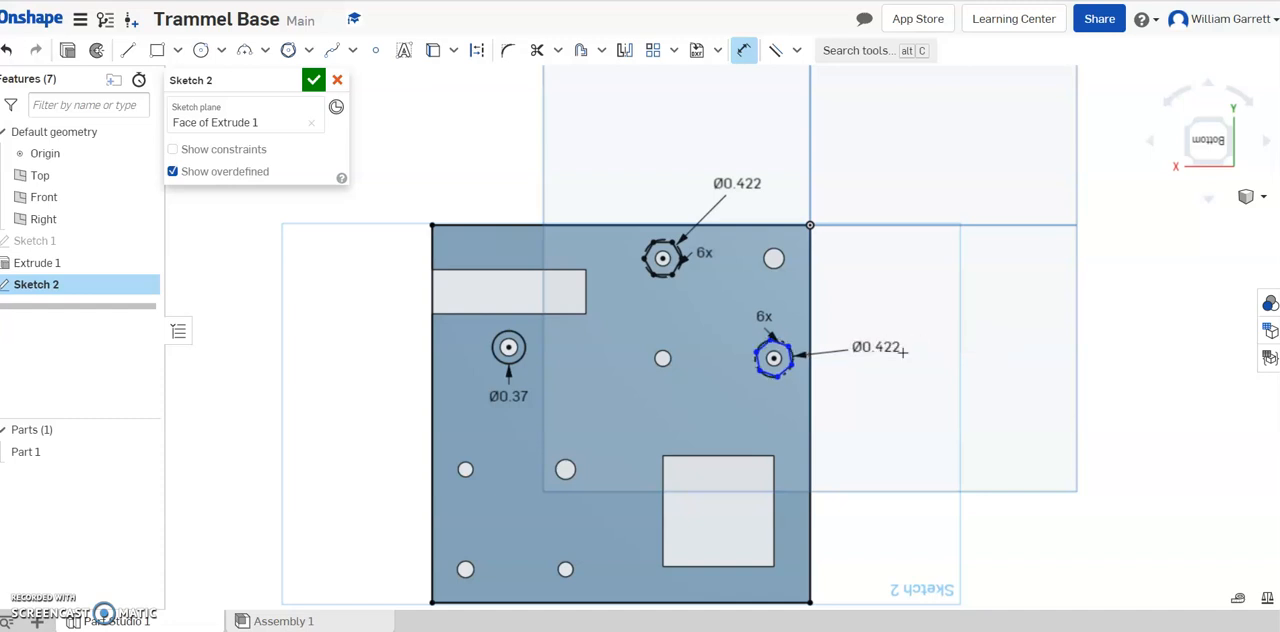
{"action": "mouse_move", "coordinate": [770, 50]}
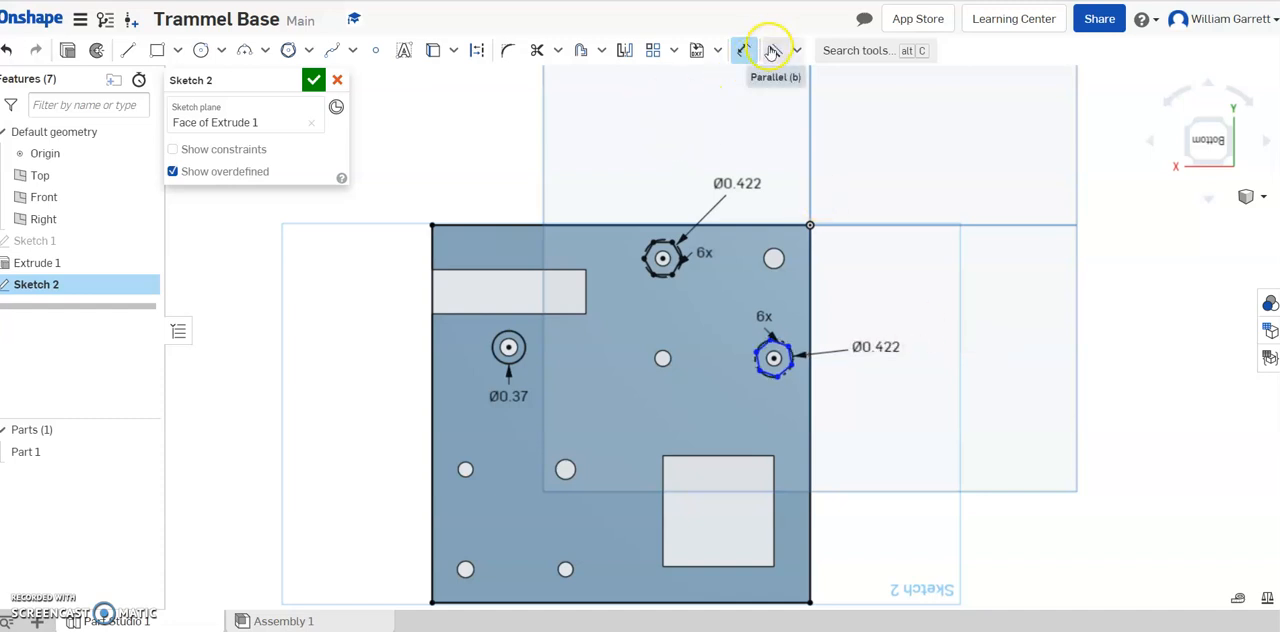
{"action": "left_click", "coordinate": [772, 50]}
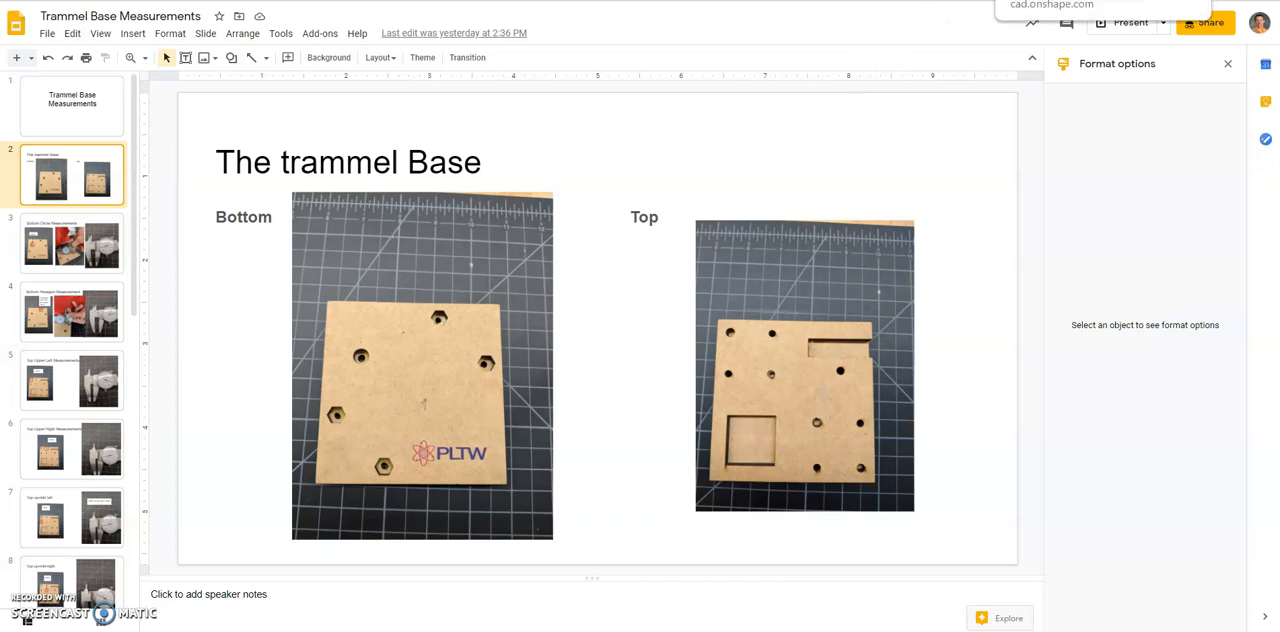
{"action": "left_click", "coordinate": [1052, 4]}
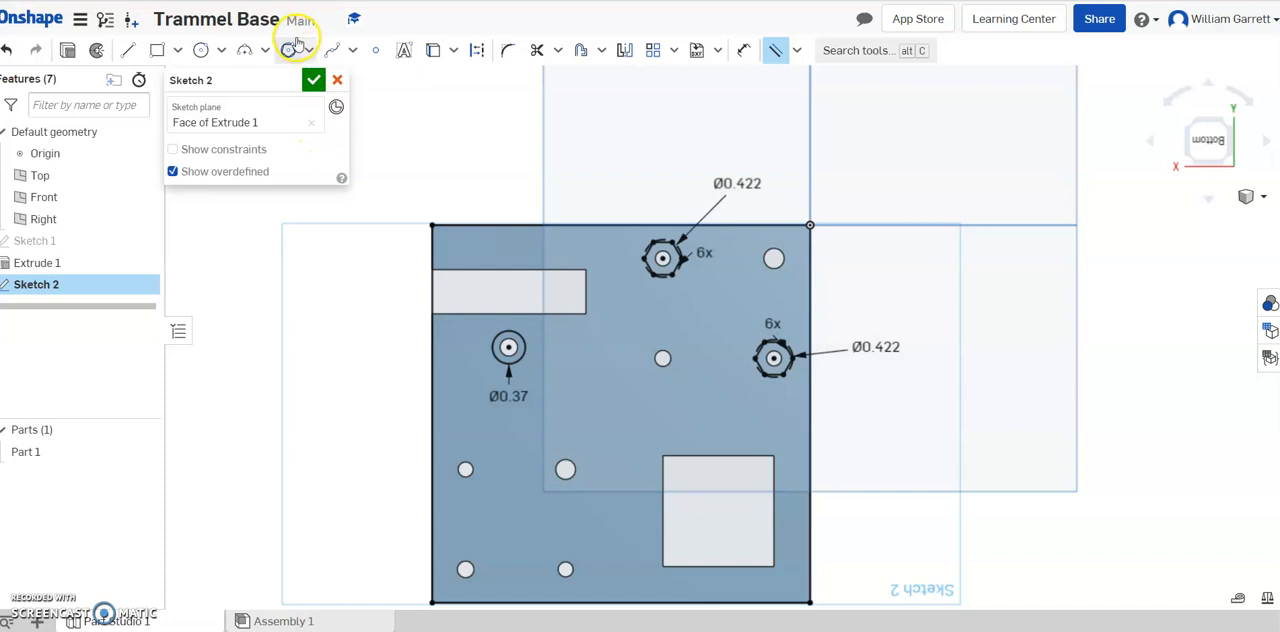
- Place Ø0.422 hexagons on the bottom and left holes, completing four hexagons
{"action": "left_click", "coordinate": [288, 50]}
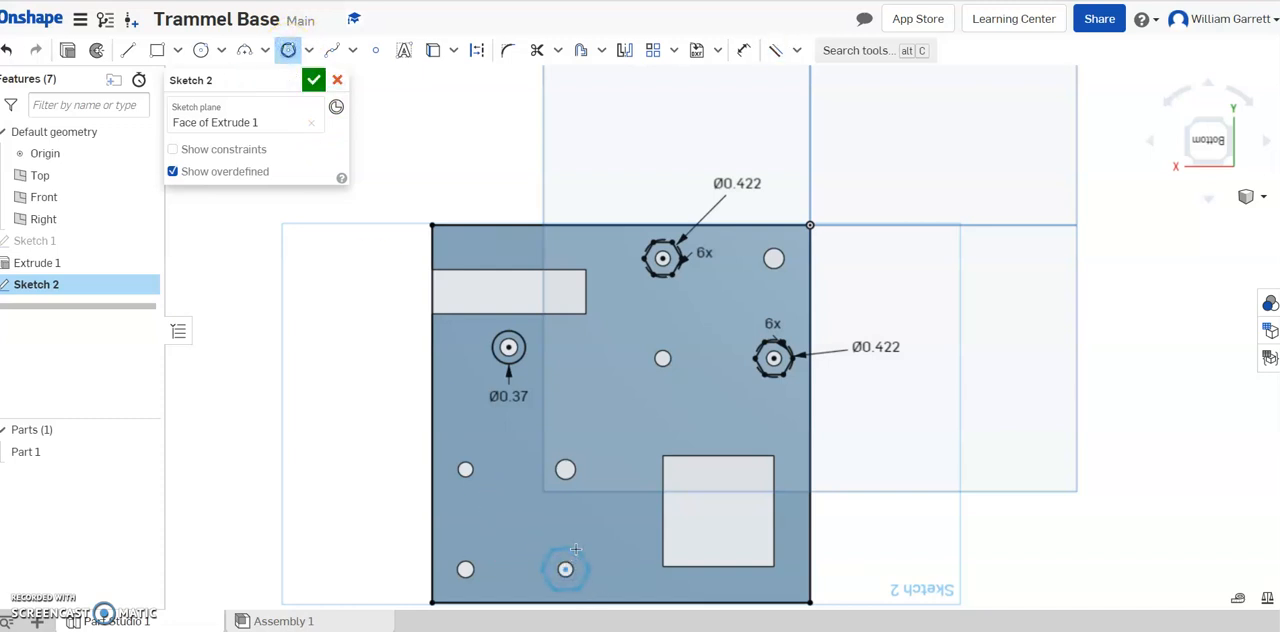
{"action": "left_click", "coordinate": [564, 568]}
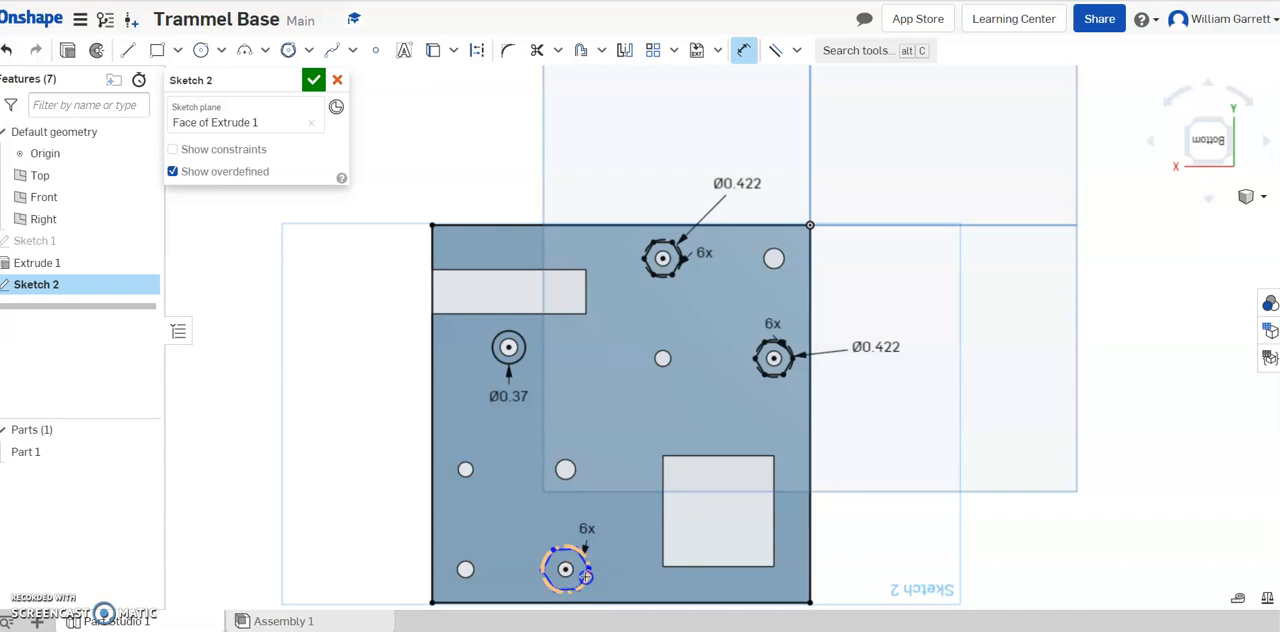
{"action": "left_click", "coordinate": [564, 568]}
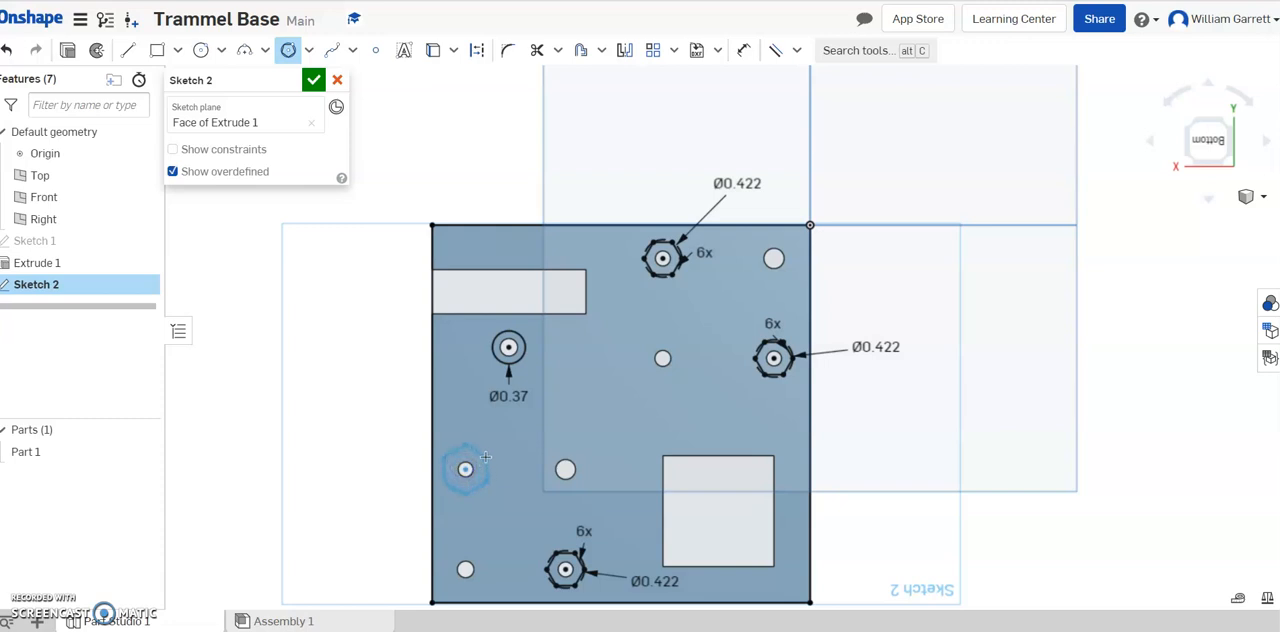
{"action": "left_click", "coordinate": [464, 470]}
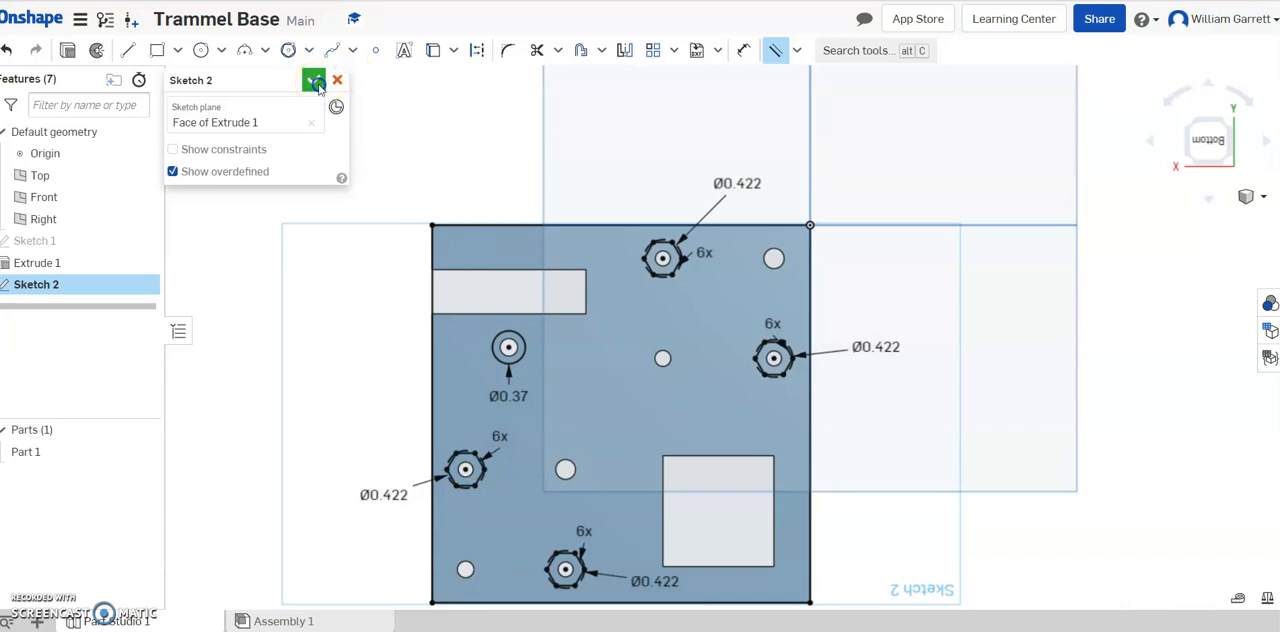
- Accept Sketch 2 and extrude its faces 0.24 in, adding material to Part 1
{"action": "left_click", "coordinate": [312, 80]}
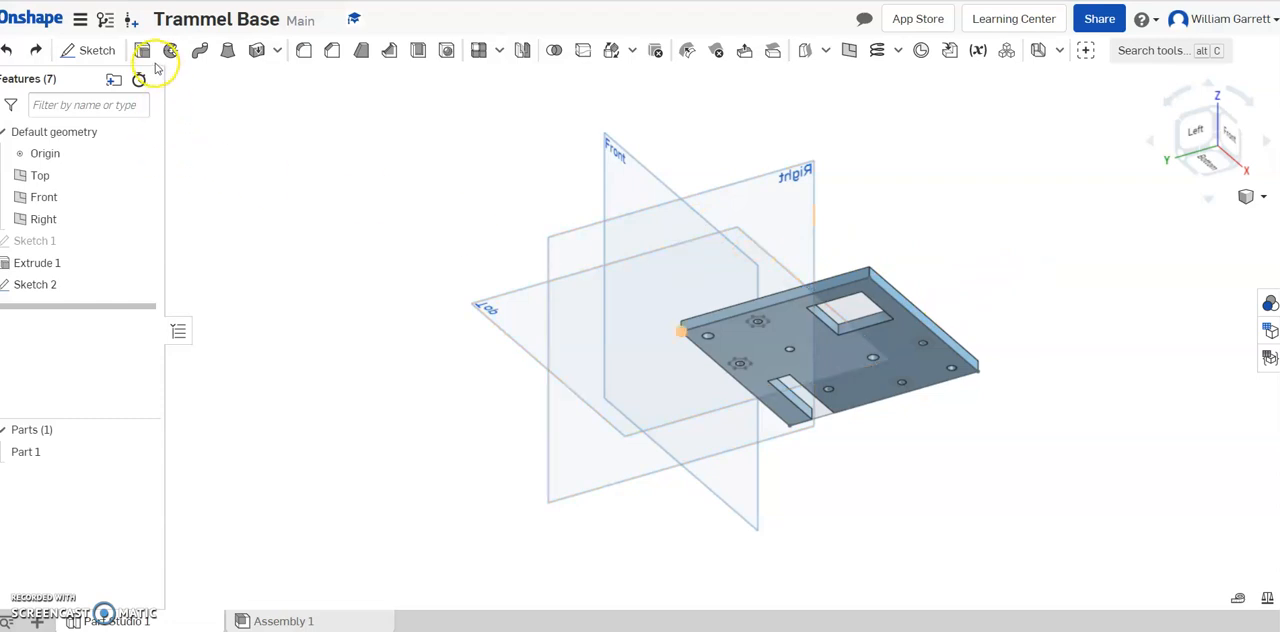
{"action": "left_click", "coordinate": [170, 50]}
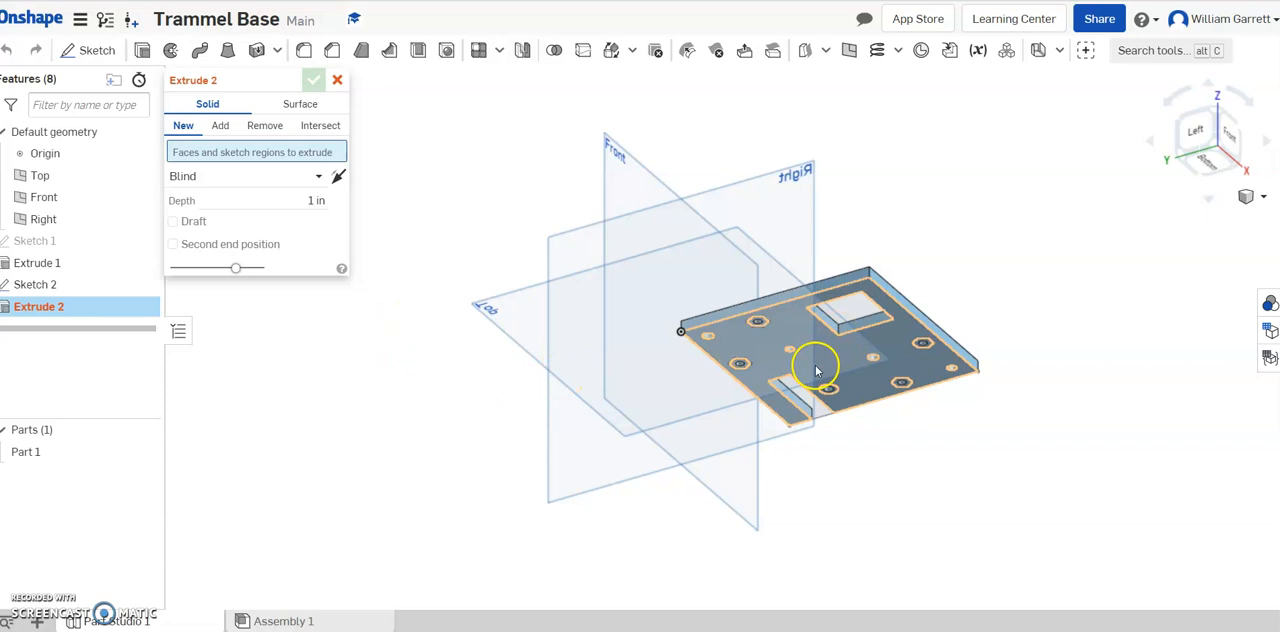
{"action": "mouse_move", "coordinate": [878, 358]}
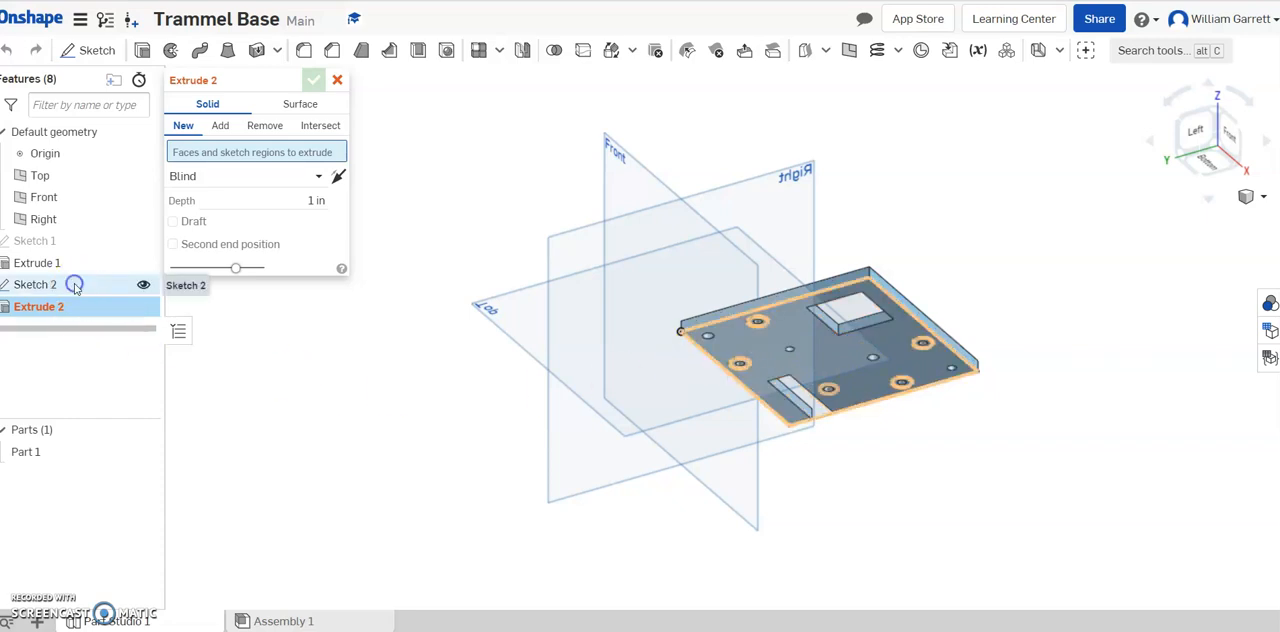
{"action": "left_click", "coordinate": [220, 124]}
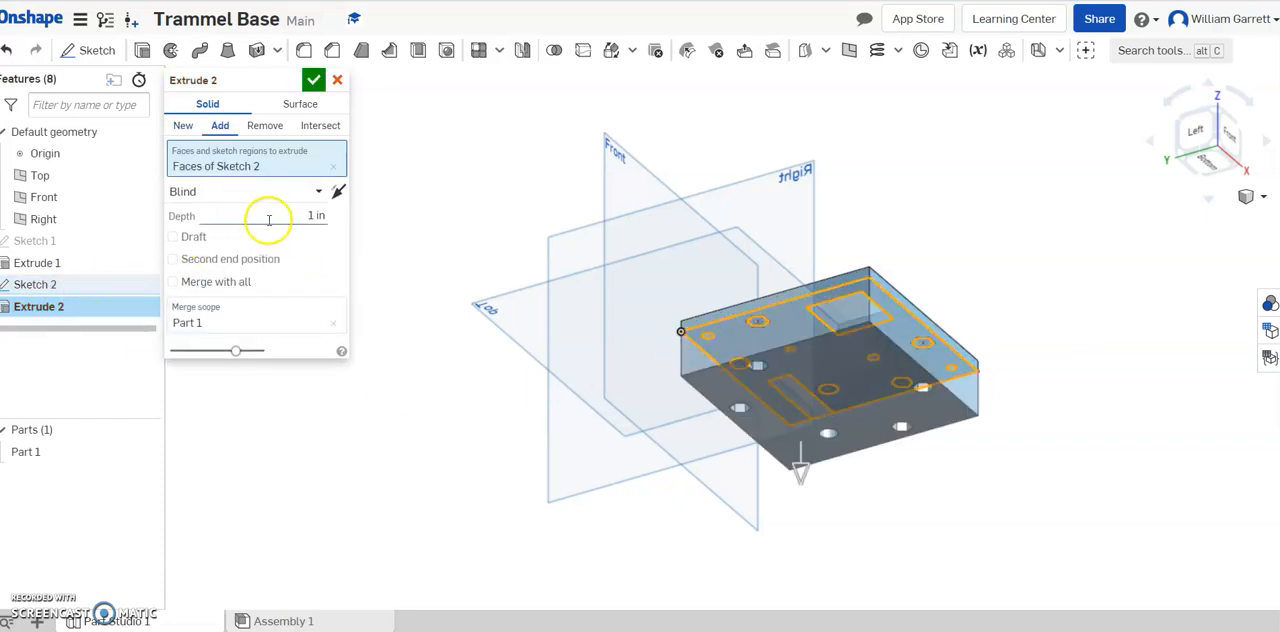
{"action": "left_click", "coordinate": [290, 216]}
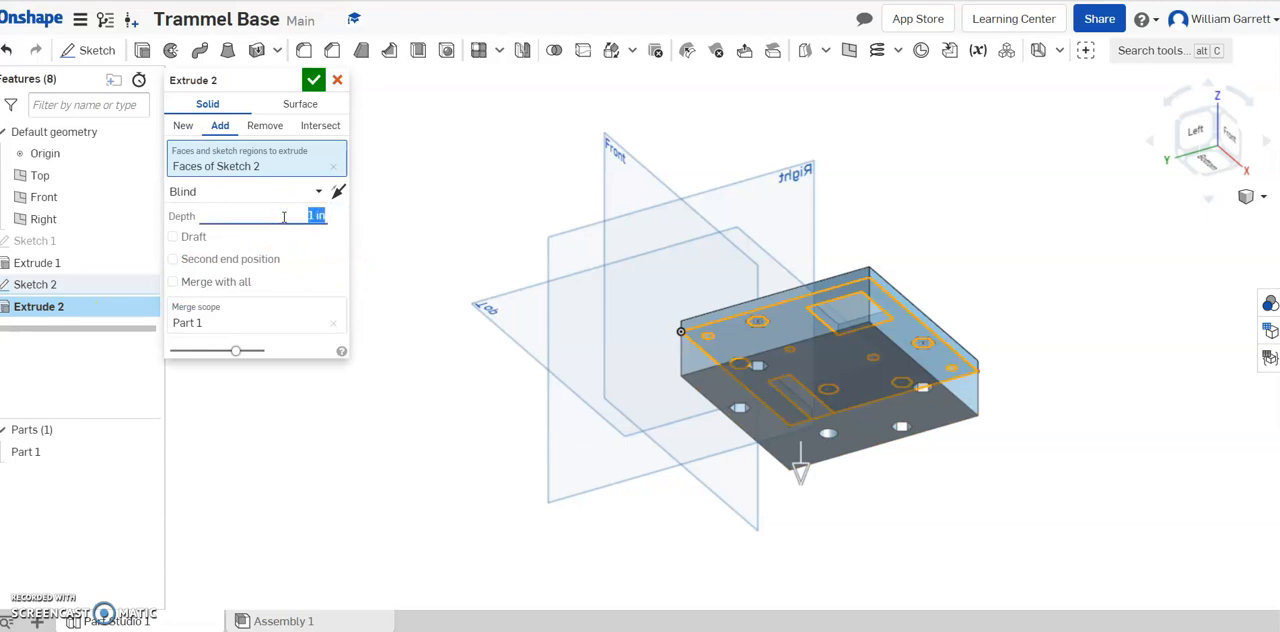
{"action": "type", "text": "24"}
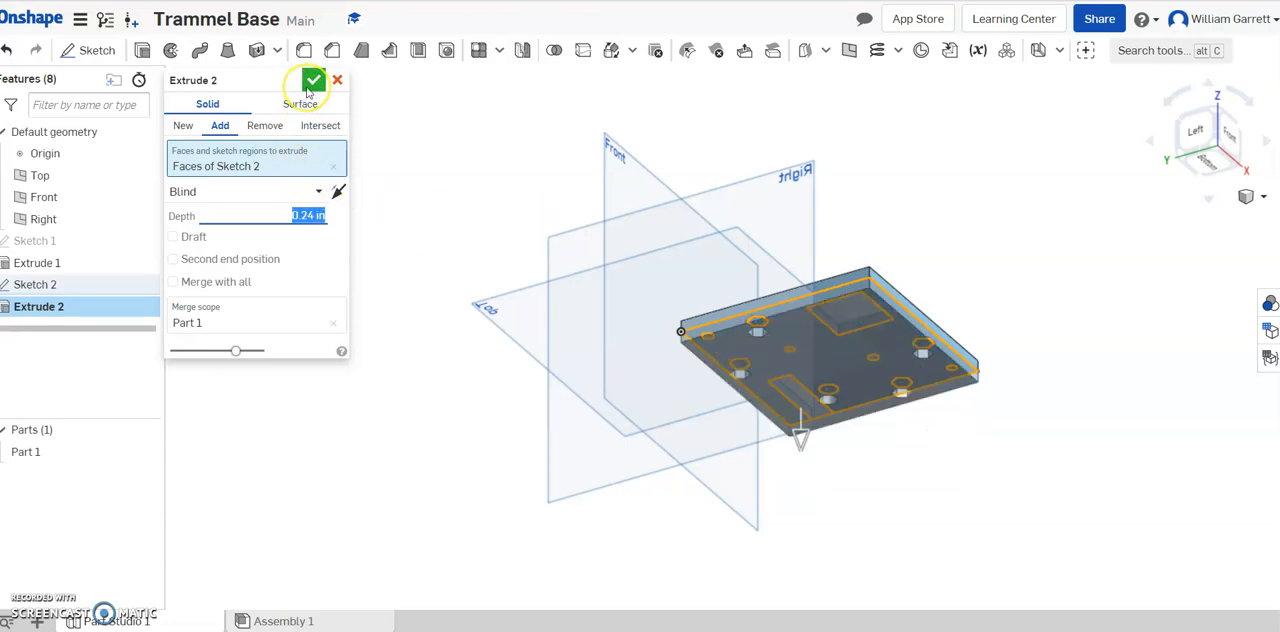
{"action": "left_click", "coordinate": [312, 80]}
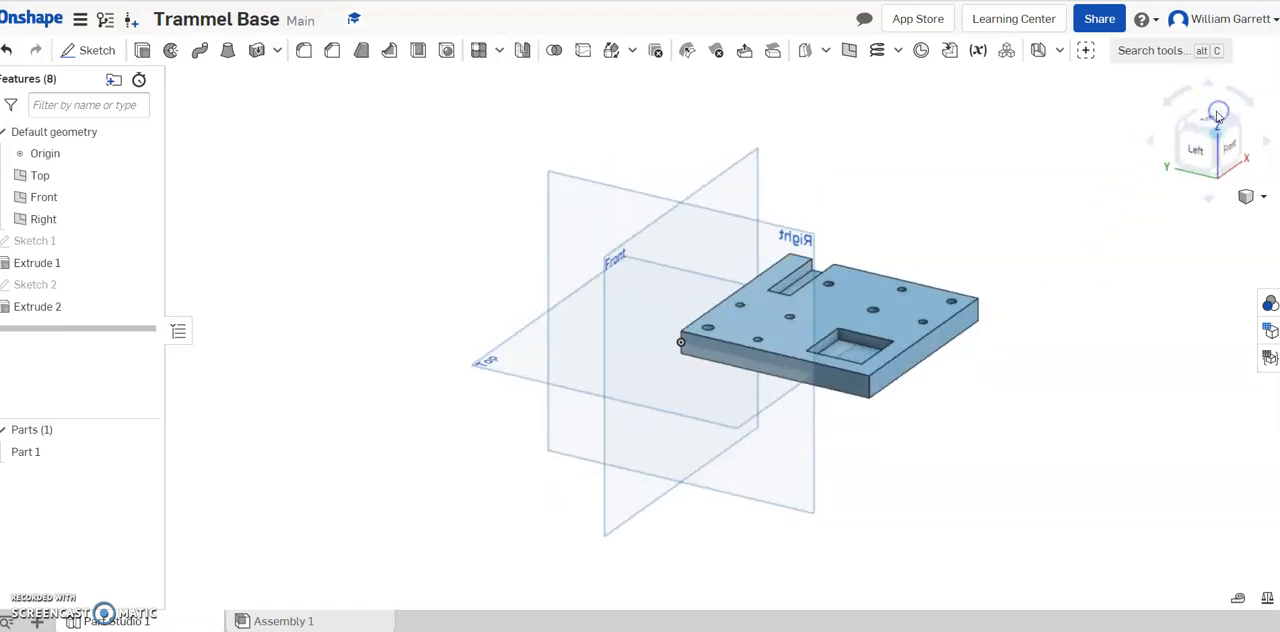
{"action": "left_click", "coordinate": [1216, 112]}
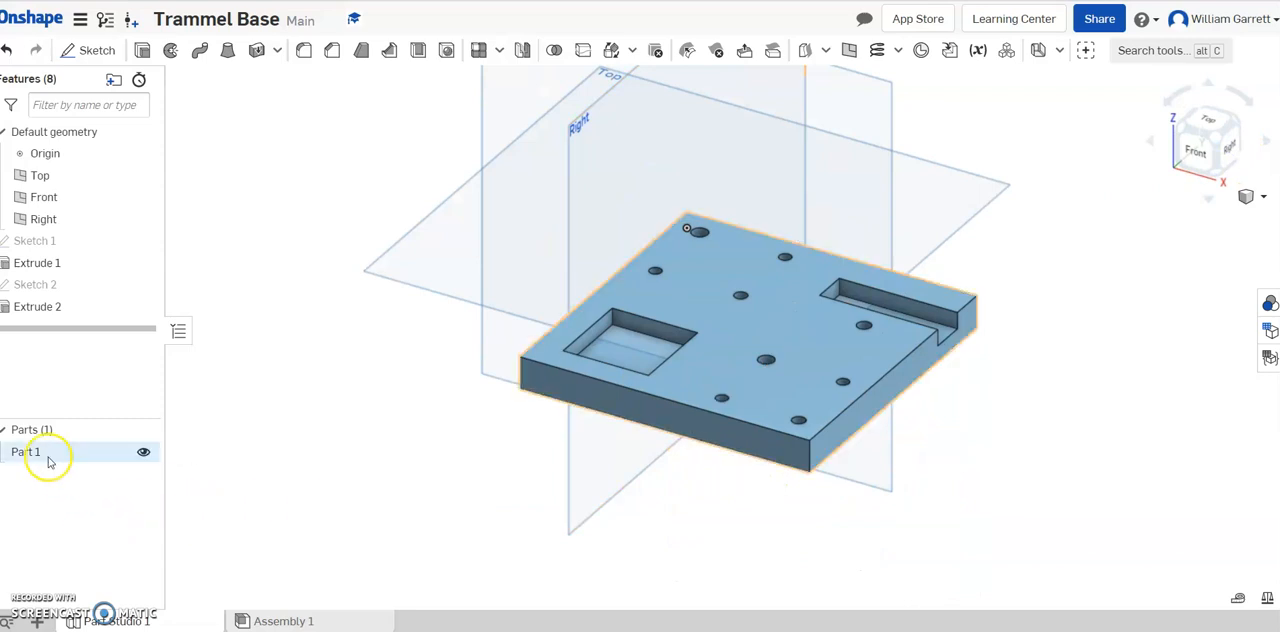
- Show the Part 1 actions list with Assign material and Edit appearance
{"action": "right_click", "coordinate": [24, 452]}
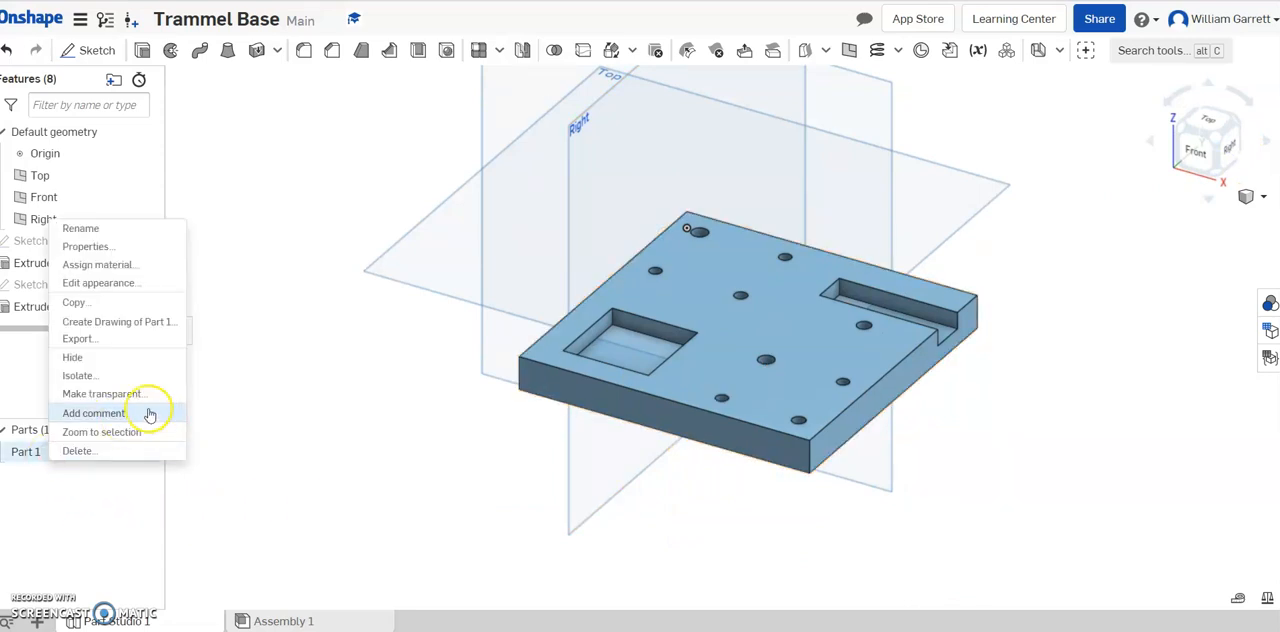
{"action": "mouse_move", "coordinate": [100, 284]}
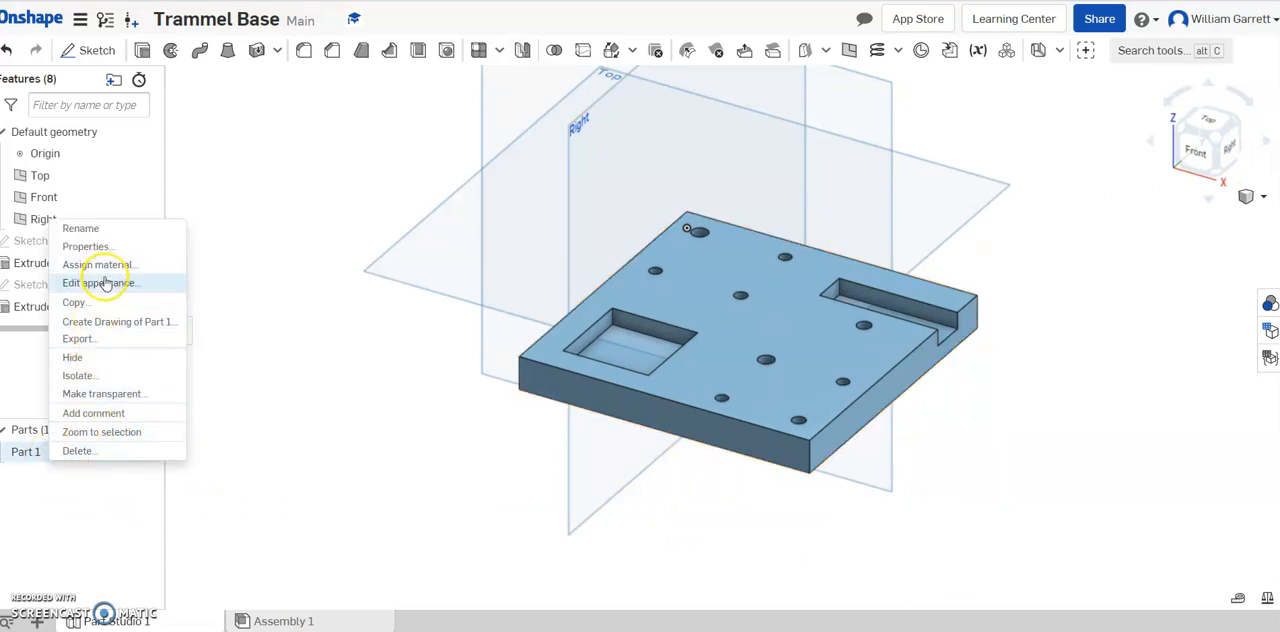
{"action": "mouse_move", "coordinate": [100, 264]}
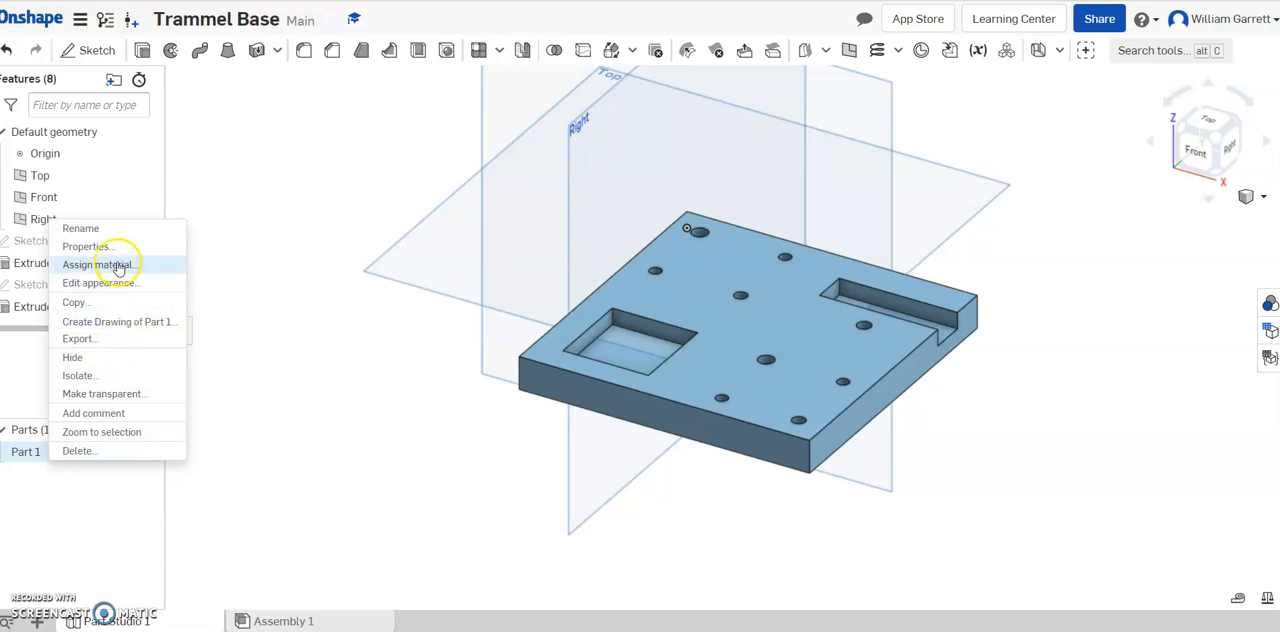